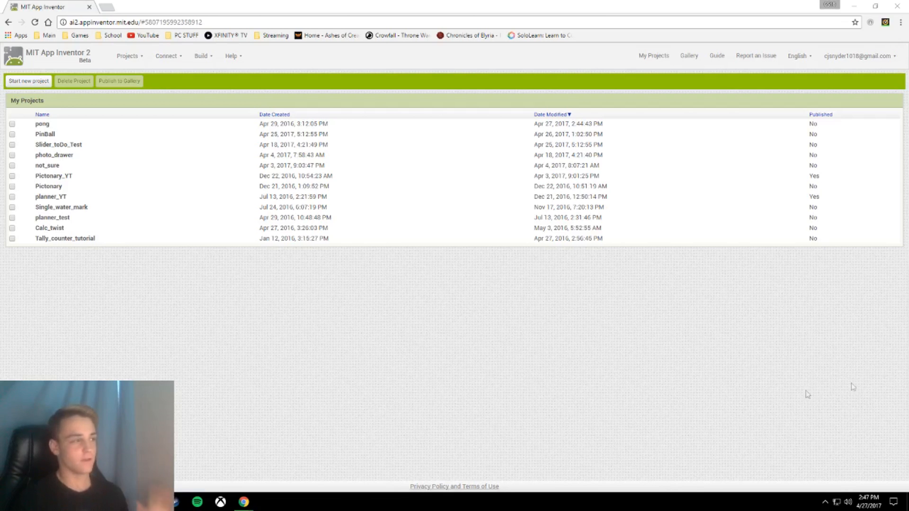
mouse_move(780, 403)
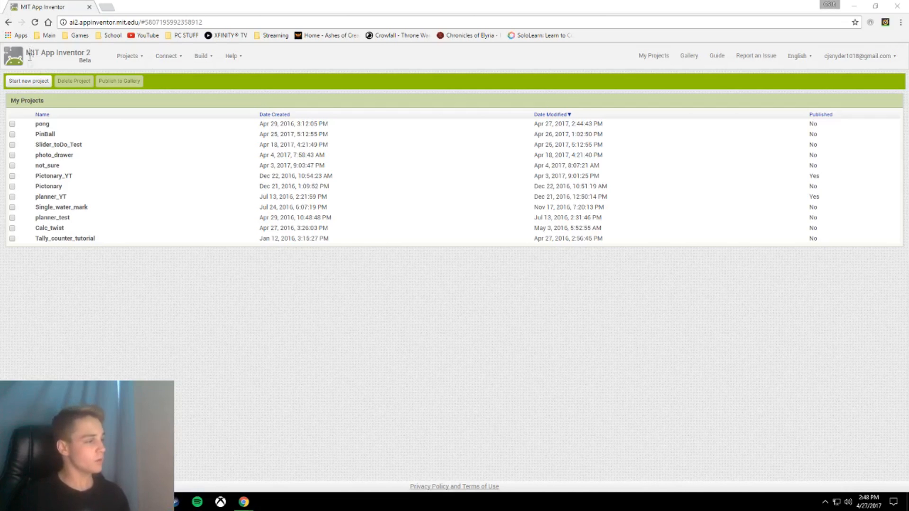
Step: Create a new project named PongBall
click(28, 81)
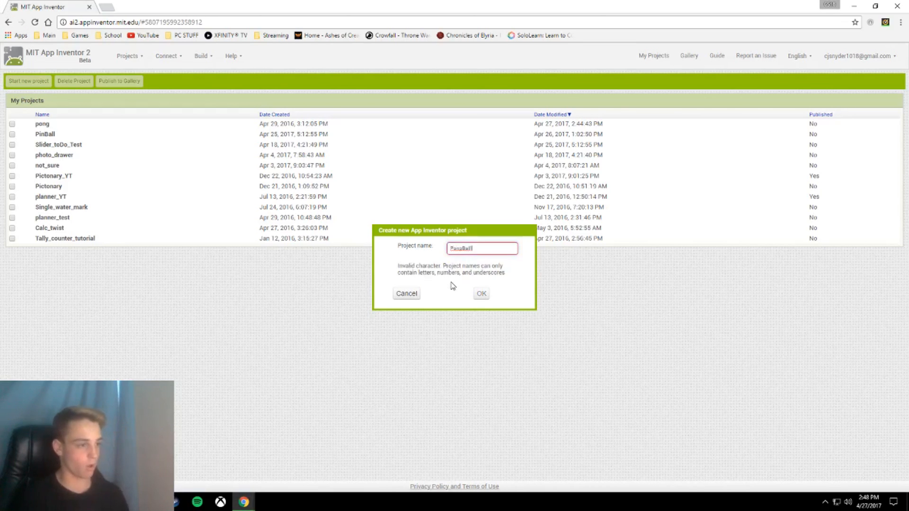
mouse_move(544, 265)
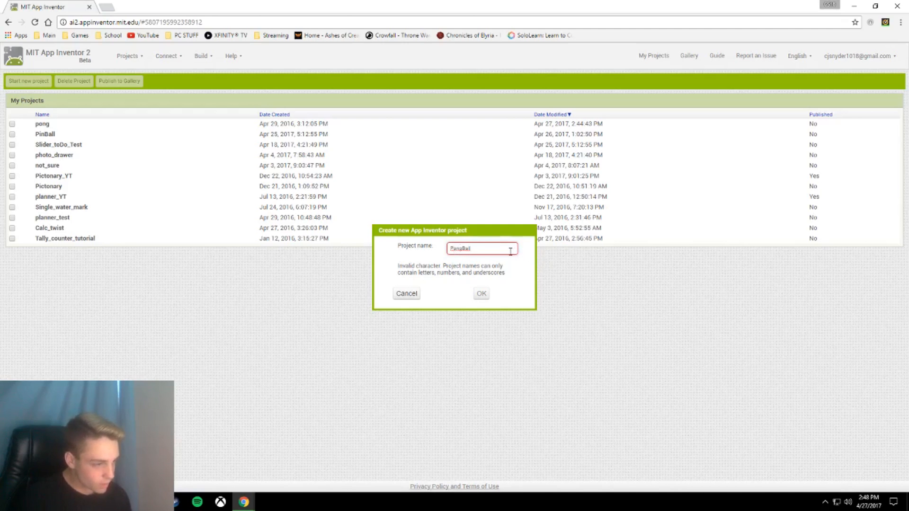
click(480, 293)
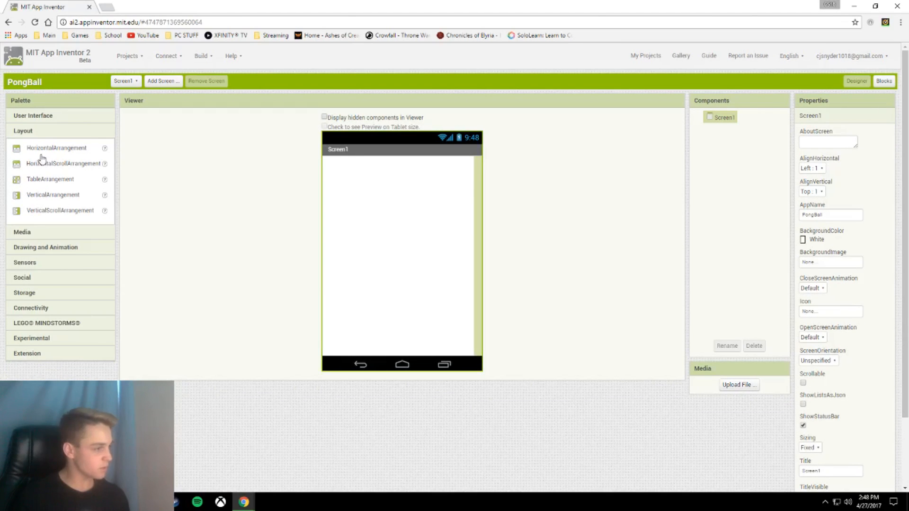
Step: Add a horizontal arrangement to Screen1 and set the first label's text to Score
drag(57, 147, 351, 183)
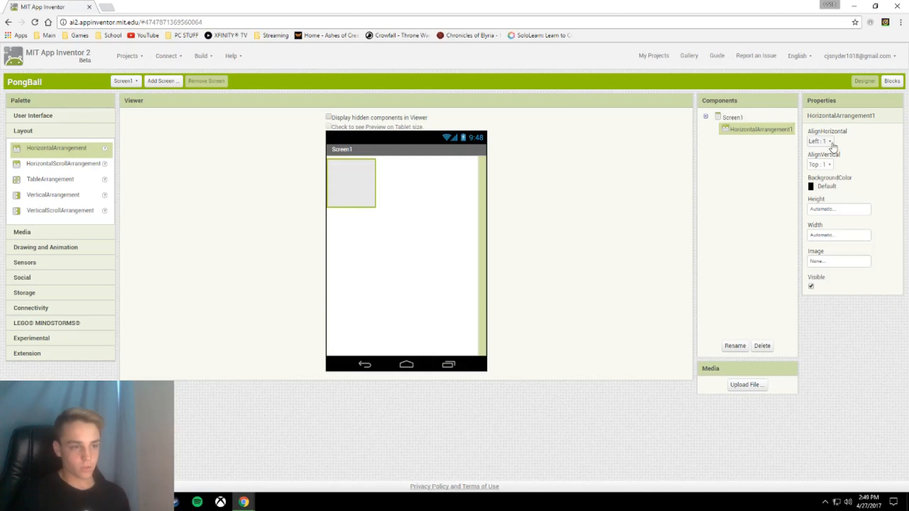
mouse_move(889, 162)
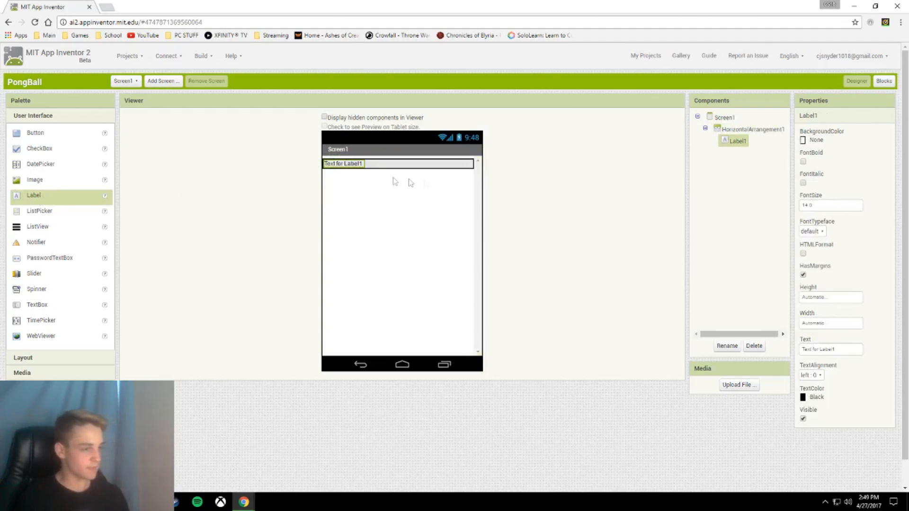
click(831, 349)
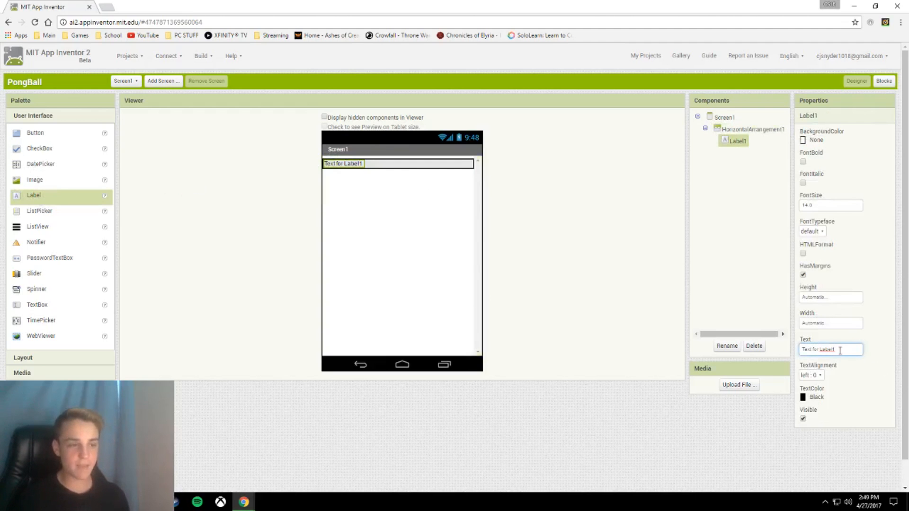
double_click(834, 350)
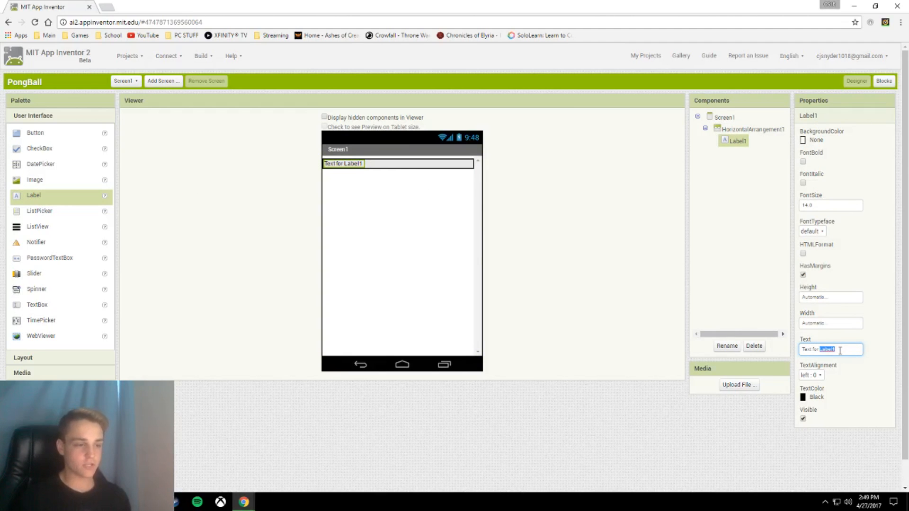
text(Score)
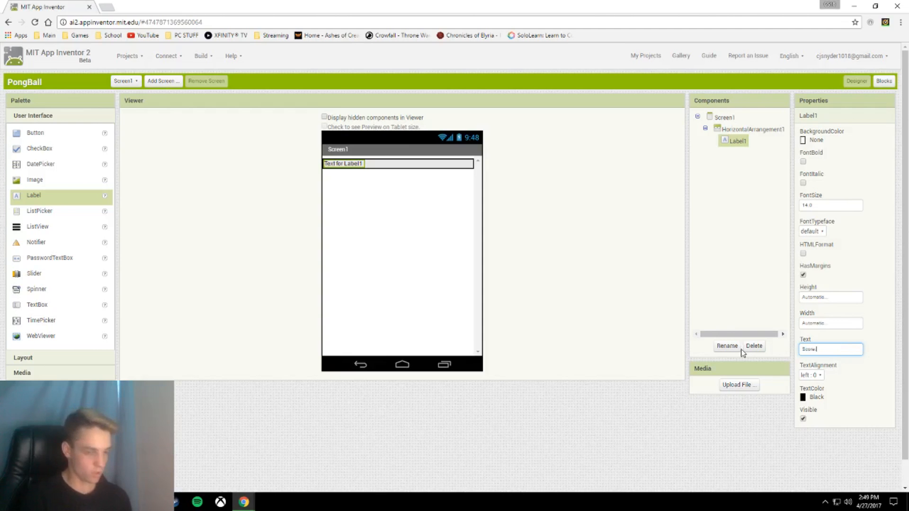
click(724, 117)
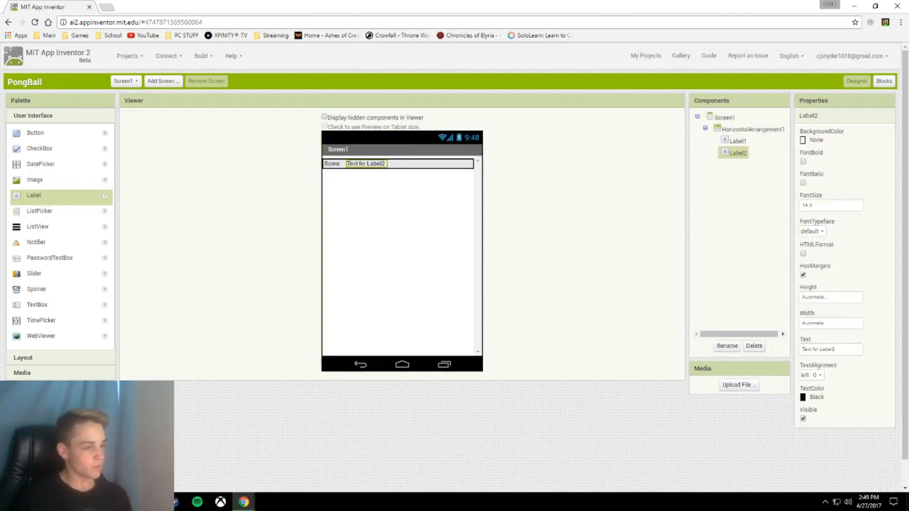
Step: Rename the second label to score and set its text to 0
click(727, 346)
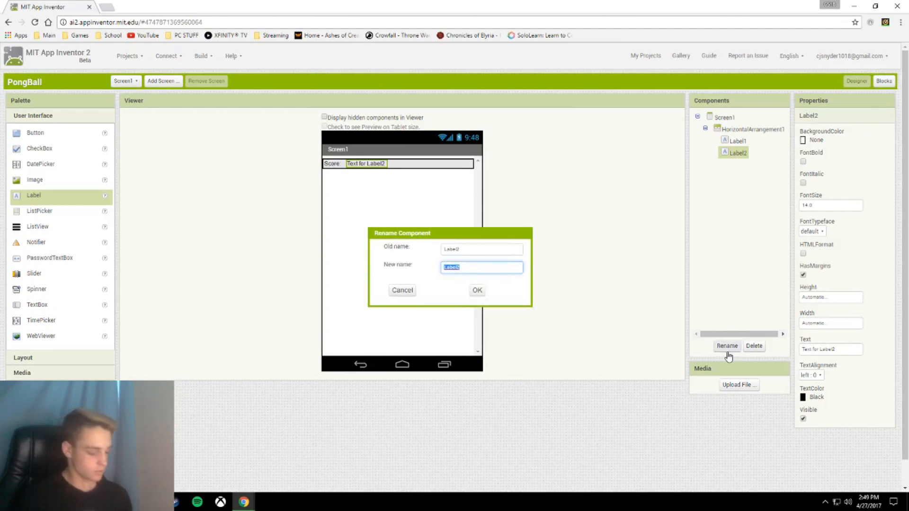
click(477, 290)
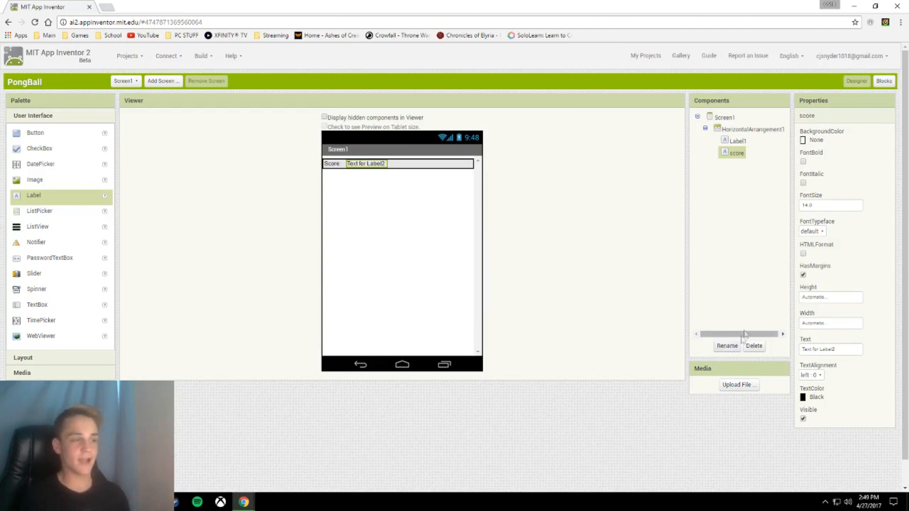
click(830, 349)
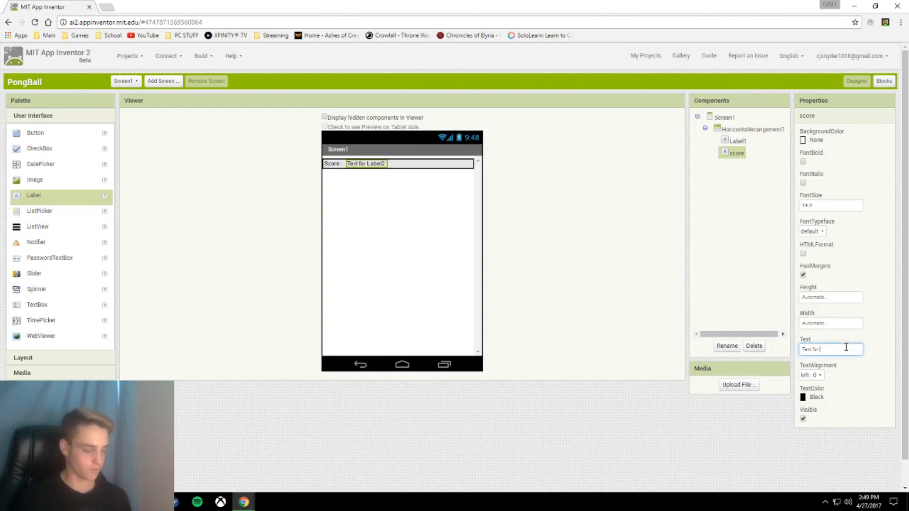
text(0)
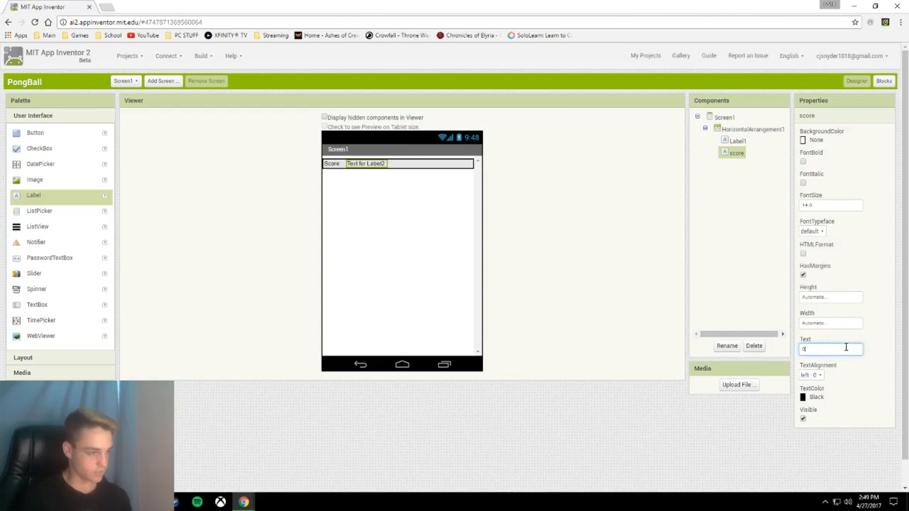
text(0)
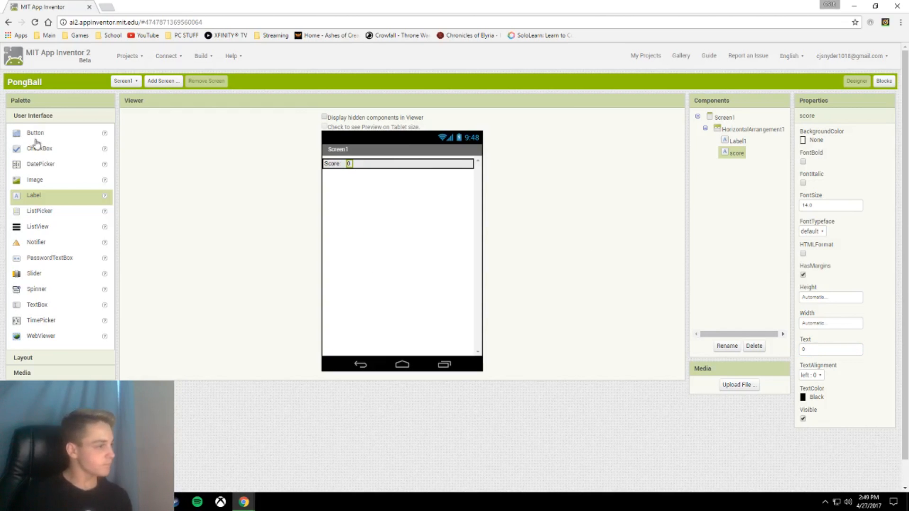
Step: Add a Start button and a Score Board list picker to the top row
drag(35, 132, 461, 163)
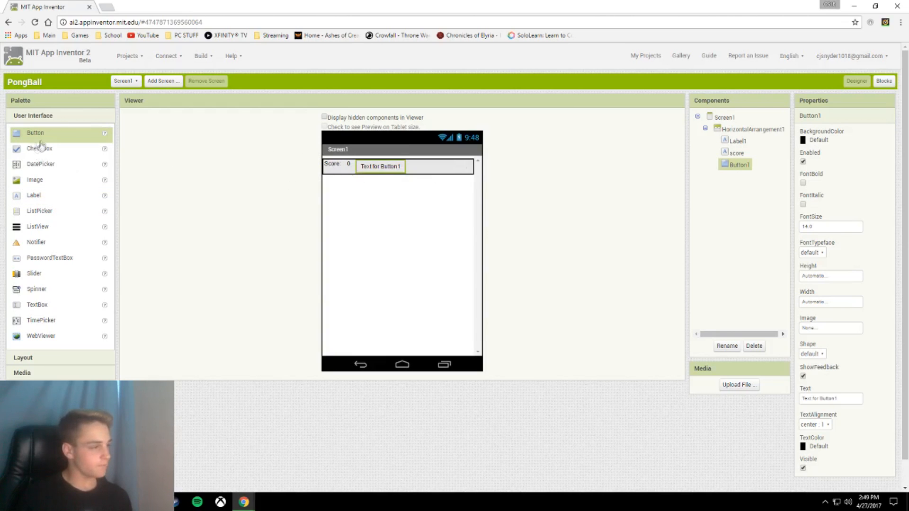
mouse_move(33, 367)
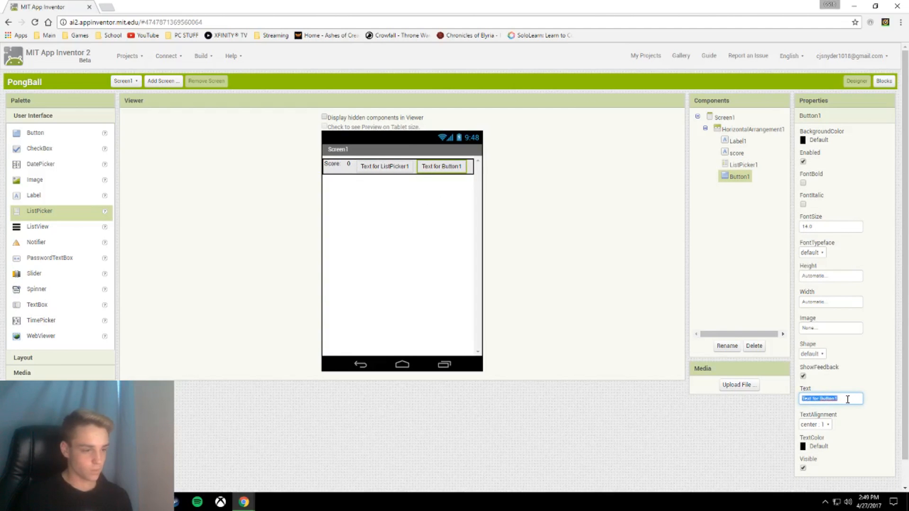
text(Start)
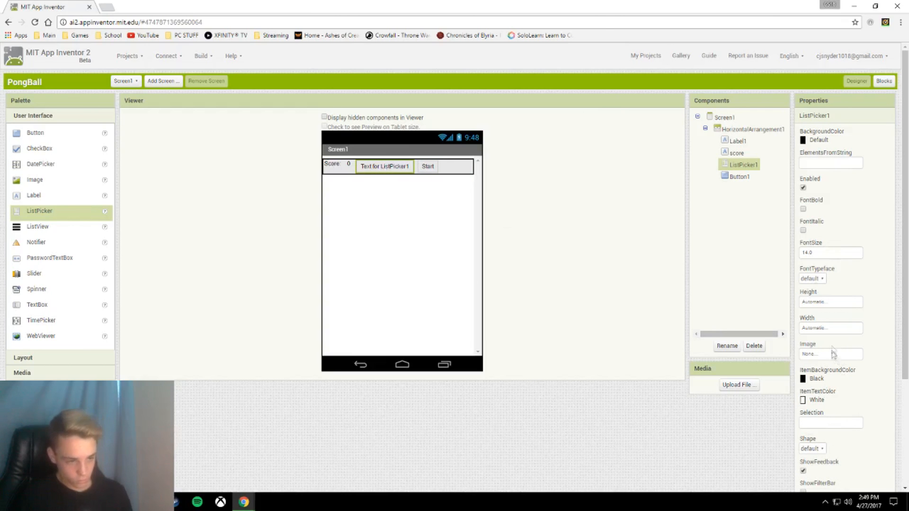
scroll(down, 3)
text(Te)
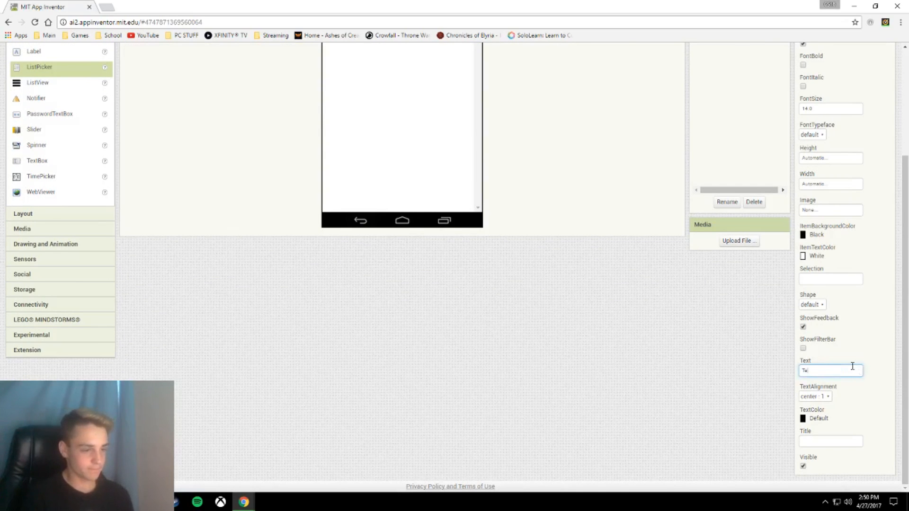
text(Score)
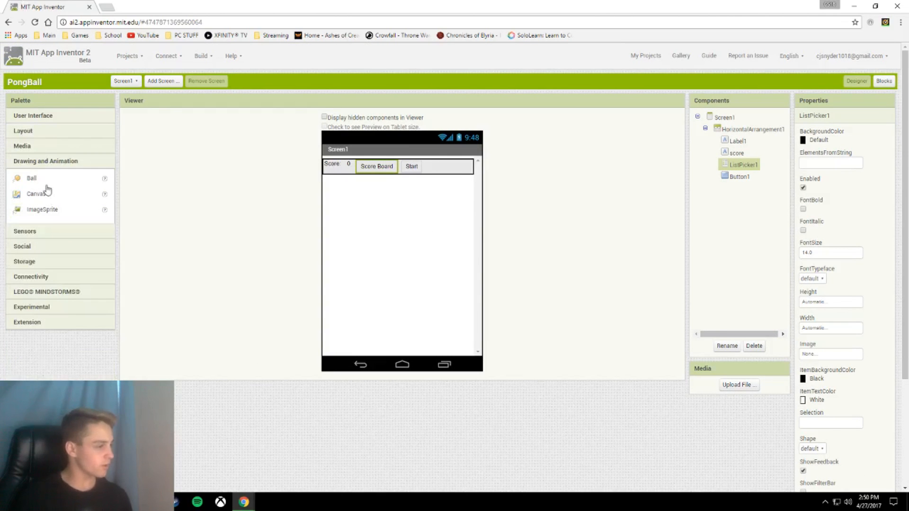
Step: Add a canvas with Fill parent height and width, and place a ball on it
drag(31, 194, 365, 225)
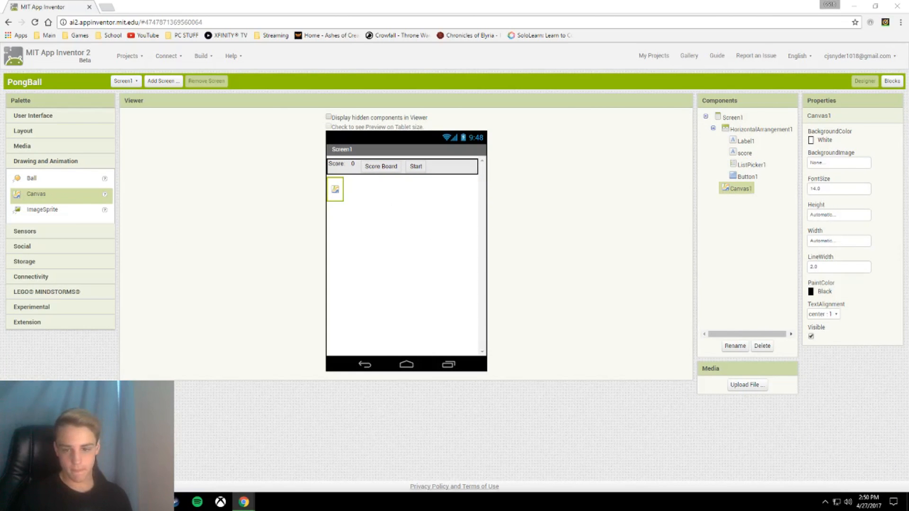
click(838, 214)
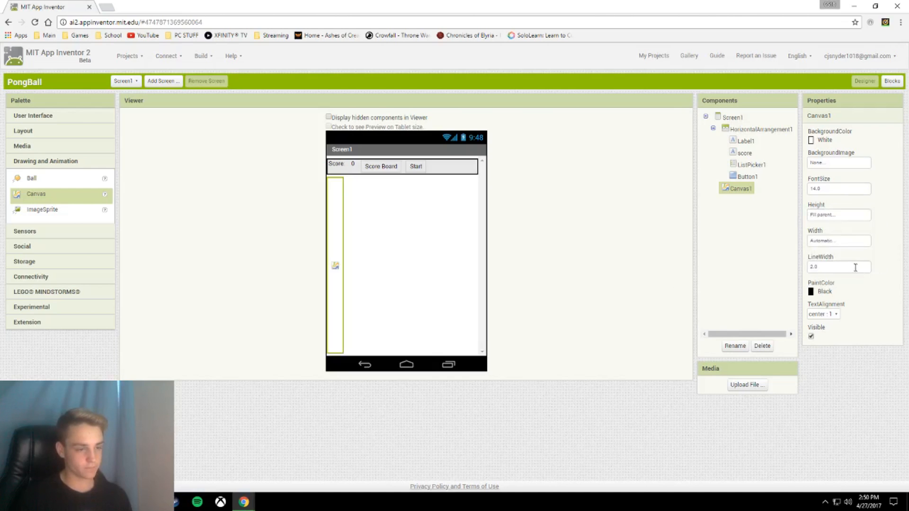
click(839, 240)
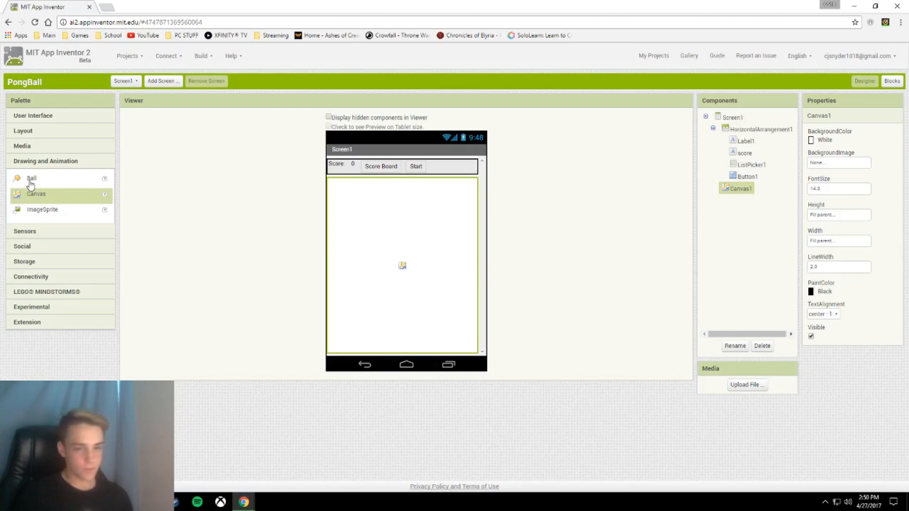
drag(31, 178, 408, 207)
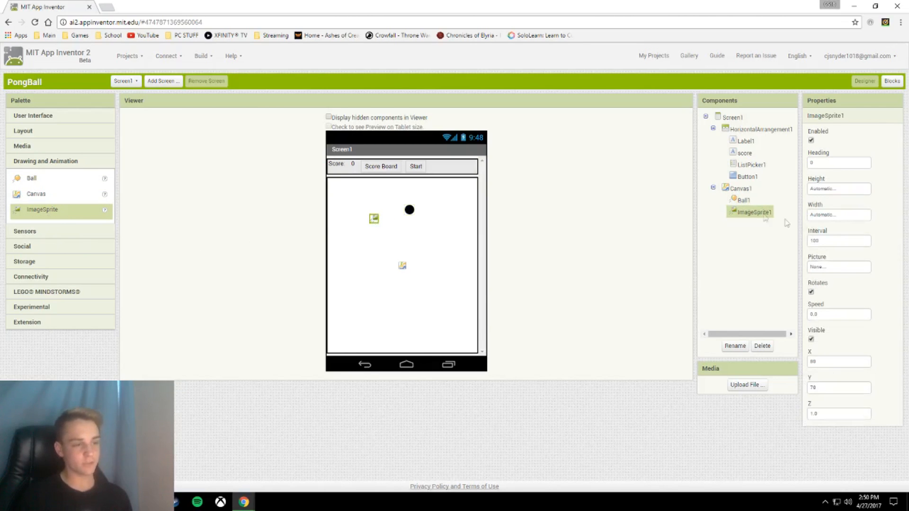
Step: Move ImageSprite1 lower and give it the uploaded coral.jpg picture
drag(375, 219, 332, 181)
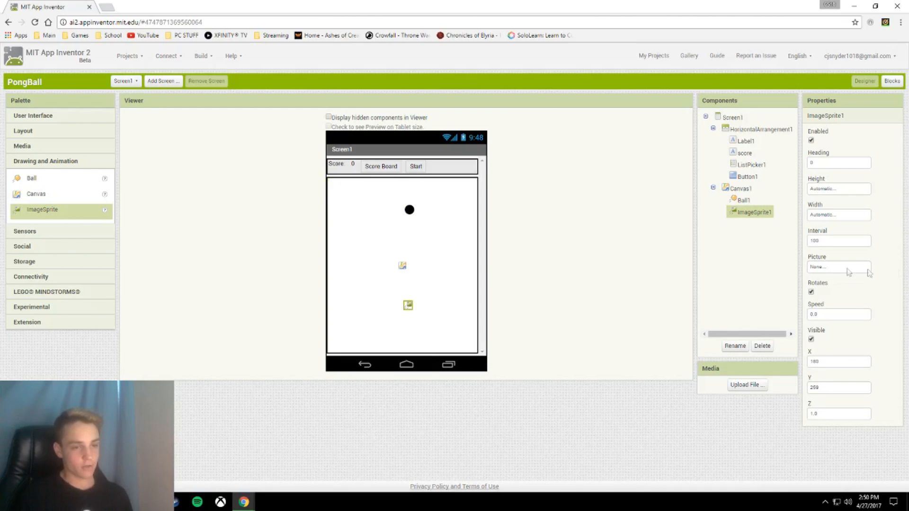
click(837, 267)
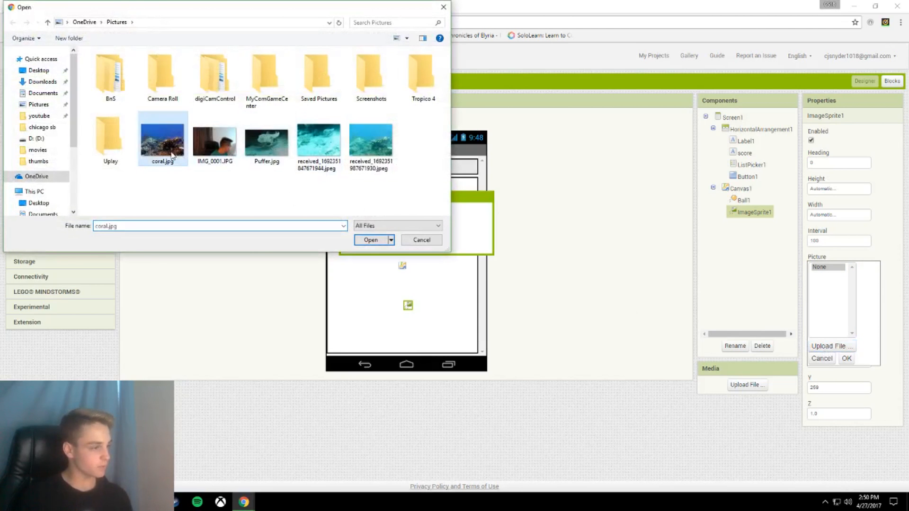
click(371, 240)
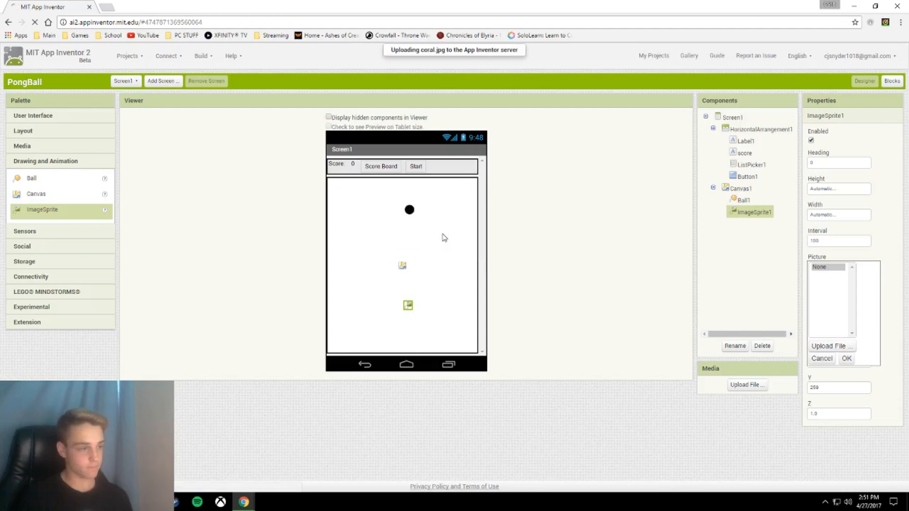
click(846, 359)
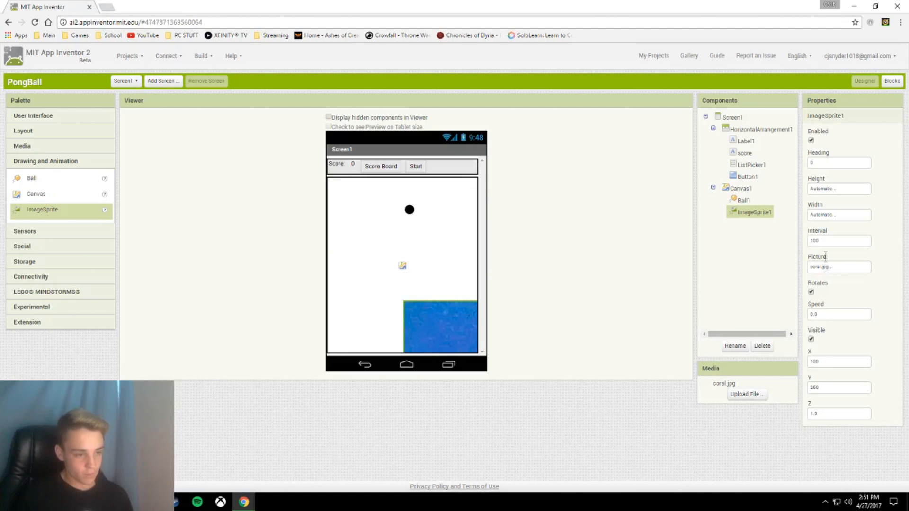
mouse_move(543, 343)
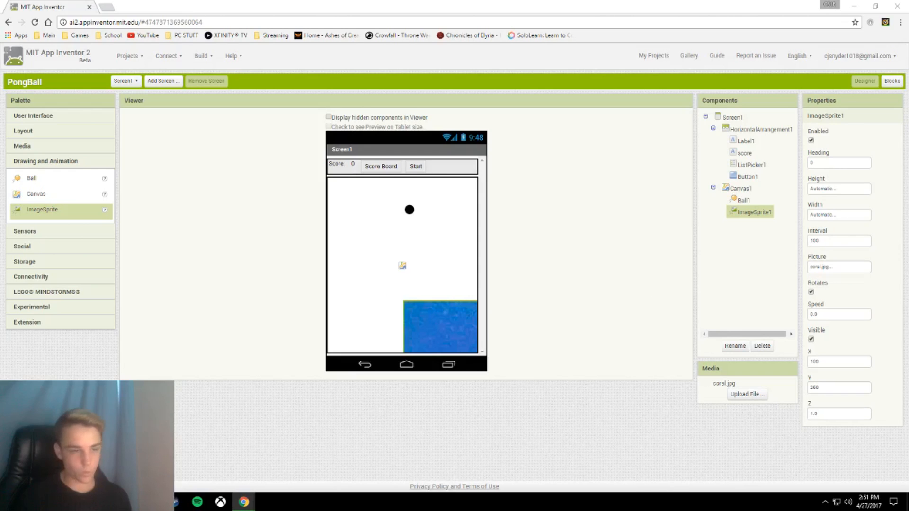
Step: Resize the sprite to 100 by 10 pixels and move it to the bottom centre
click(838, 188)
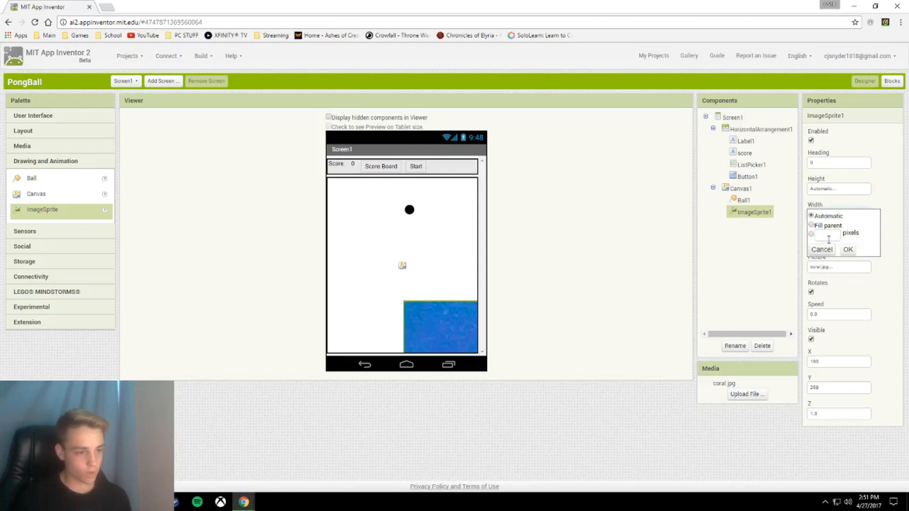
text(100)
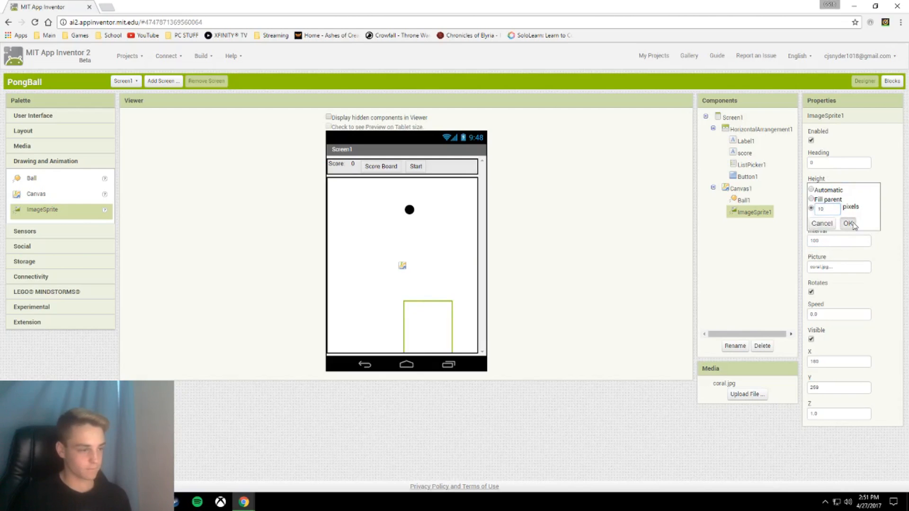
click(850, 223)
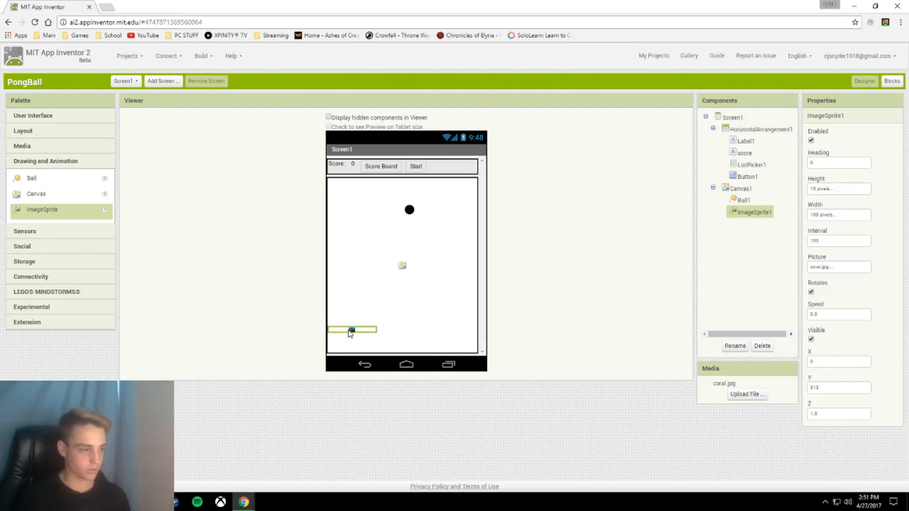
drag(349, 329, 404, 324)
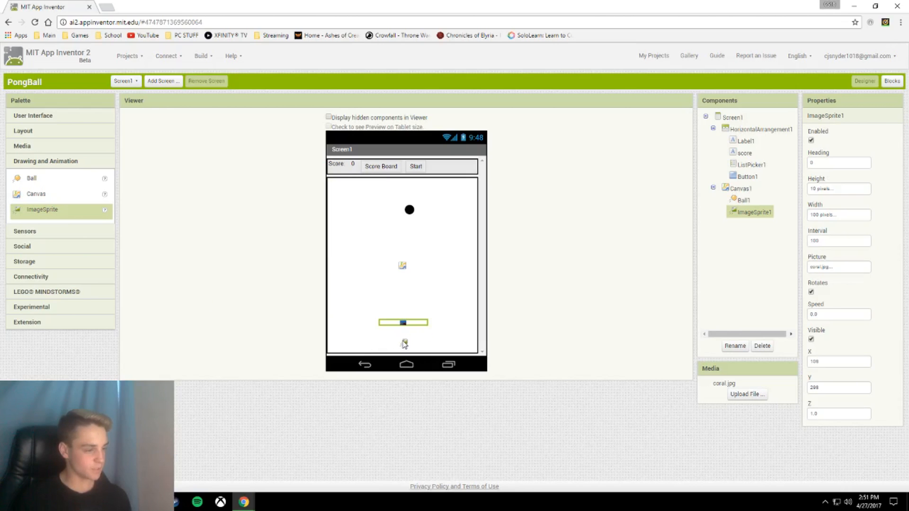
mouse_move(331, 345)
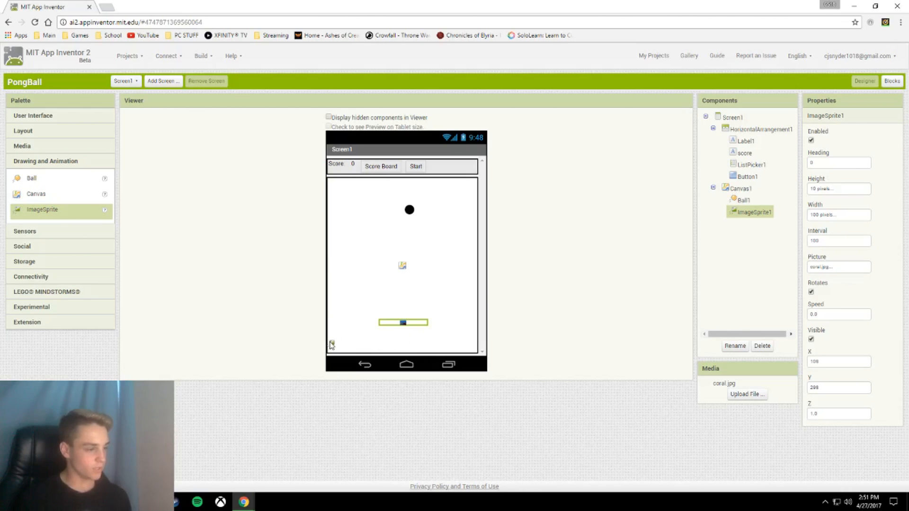
Step: Give the new sprite the coral.jpg picture, a 320-pixel width and a thin height
click(838, 266)
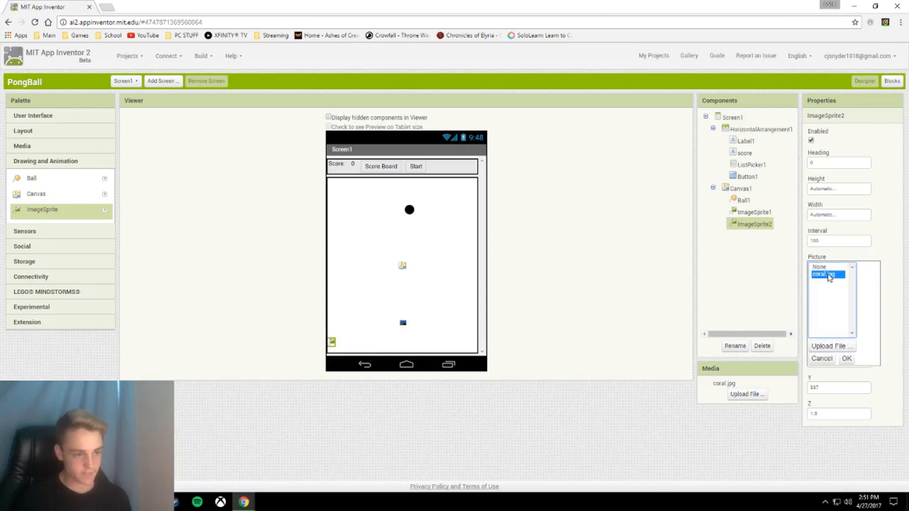
click(846, 359)
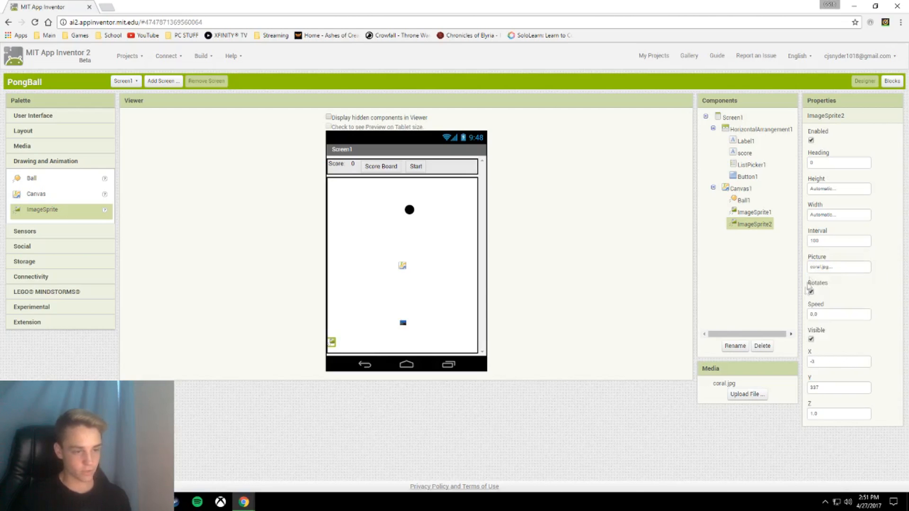
click(838, 189)
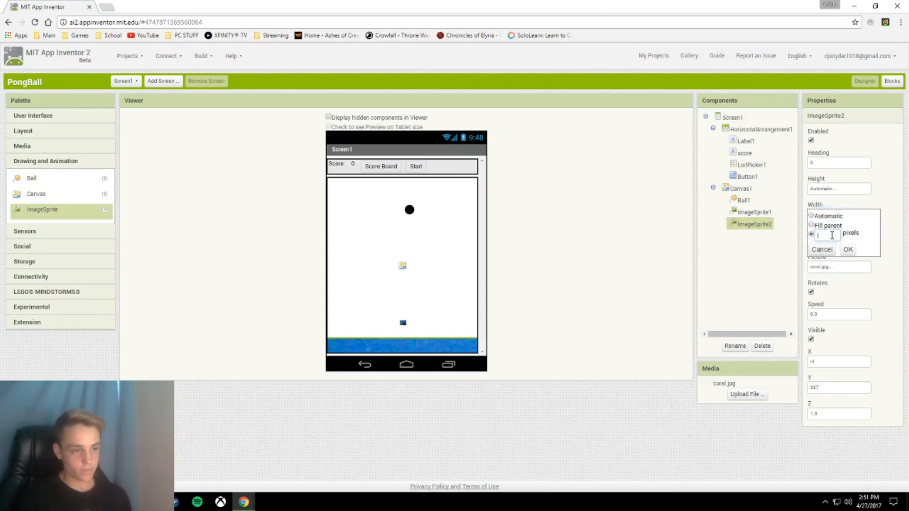
text(320)
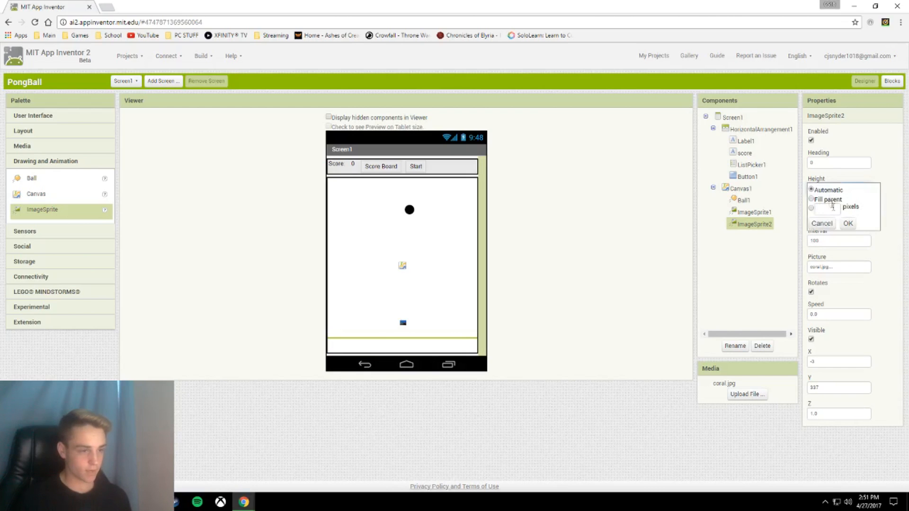
click(811, 208)
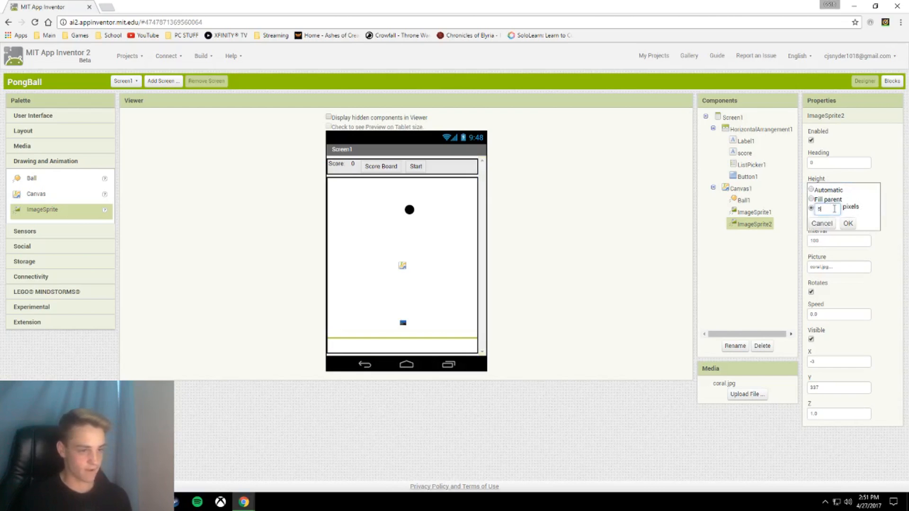
click(848, 223)
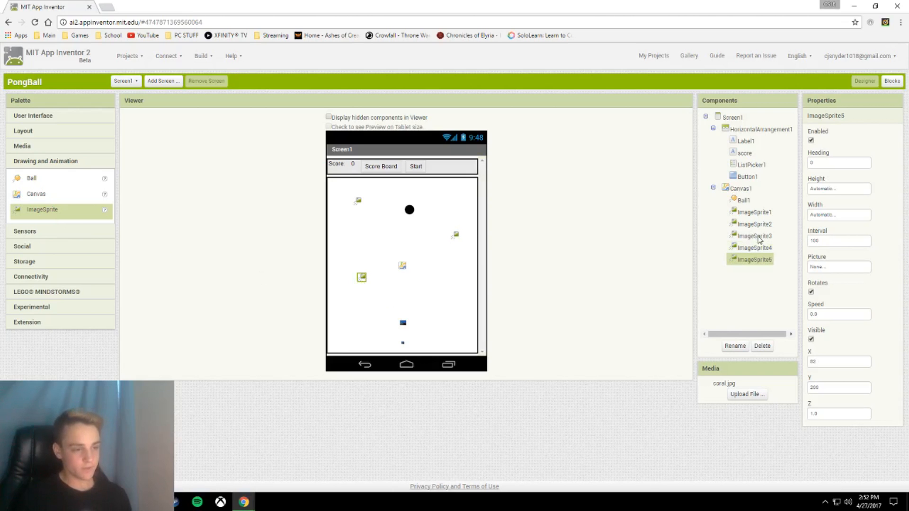
Step: Rename ImageSprite3, 4 and 5 to threeHundred, twoHundred and oneHundred
click(734, 345)
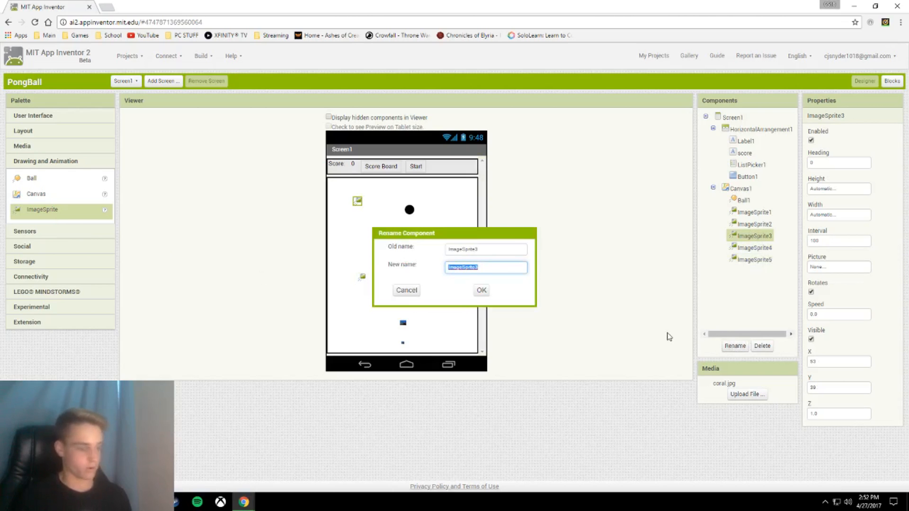
text(a)
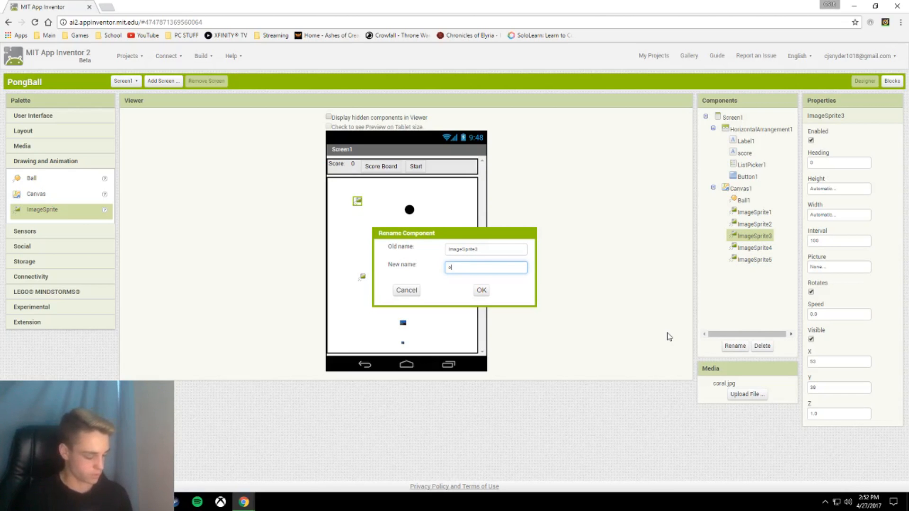
text(oneHundred)
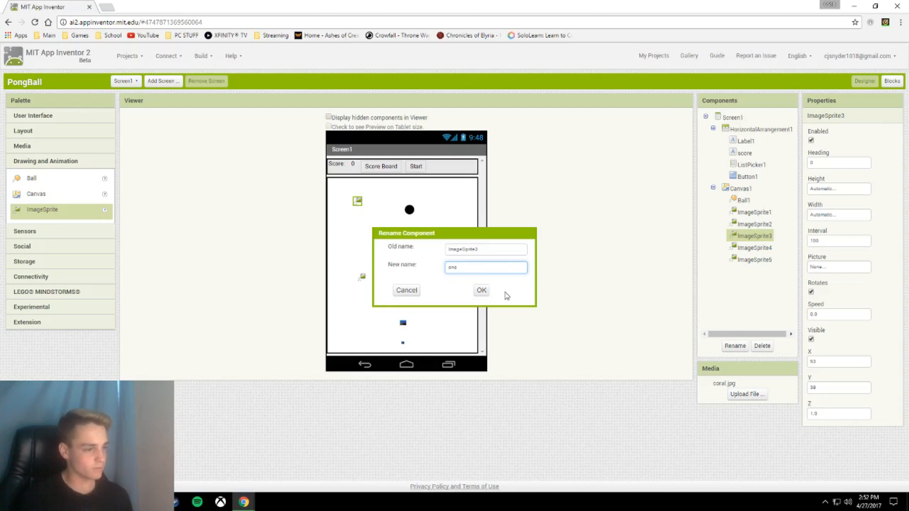
text(threeHundred)
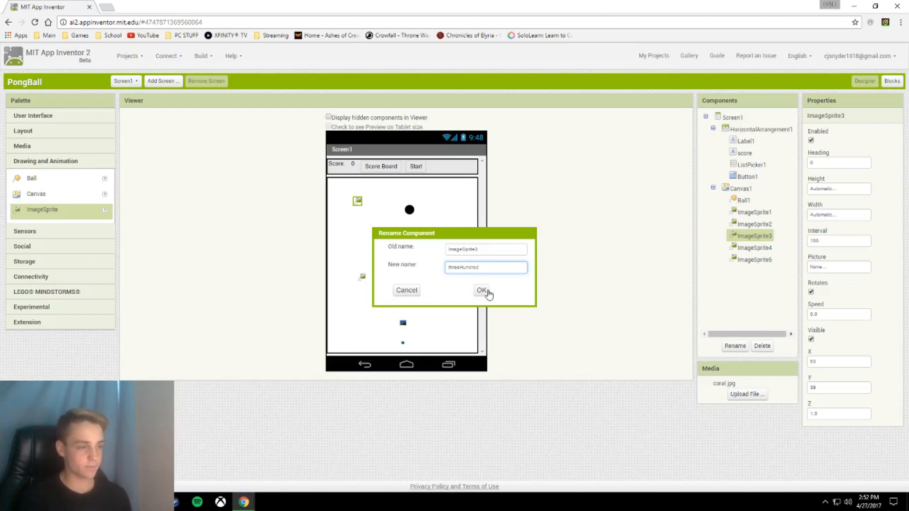
click(481, 290)
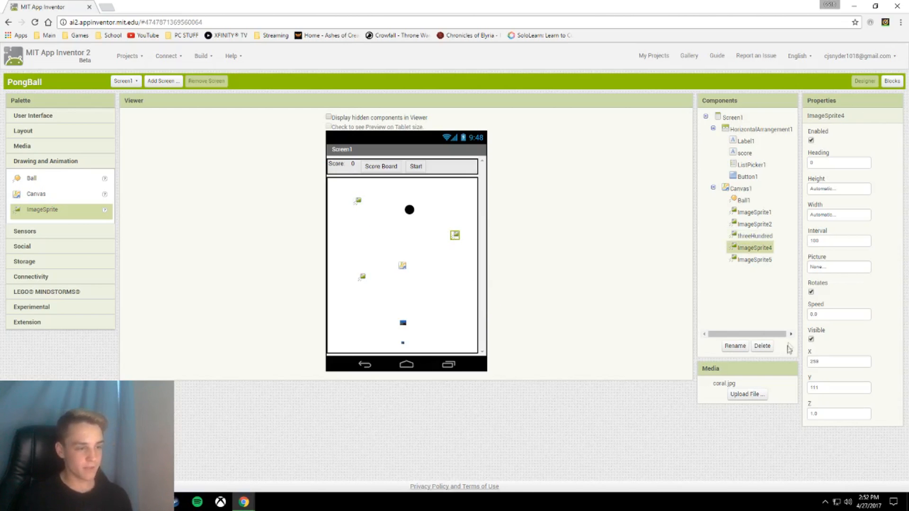
click(735, 347)
text(twoHundred)
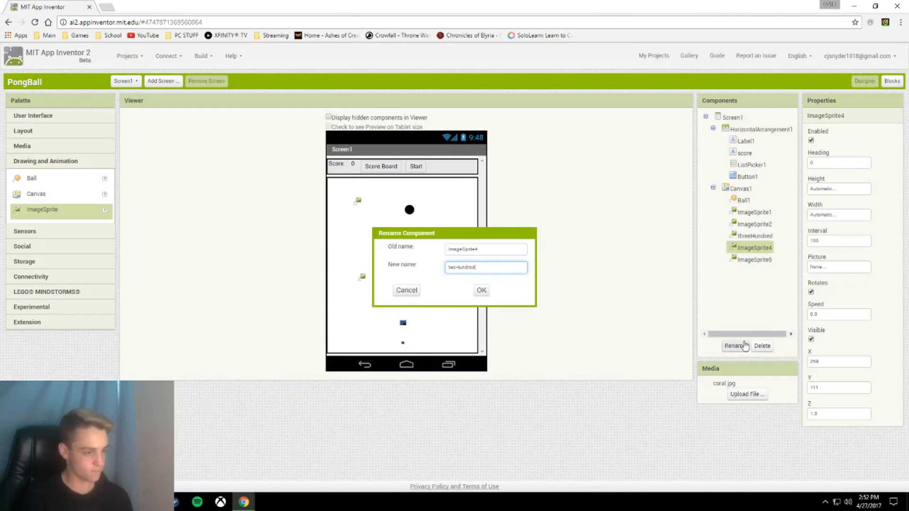
click(481, 289)
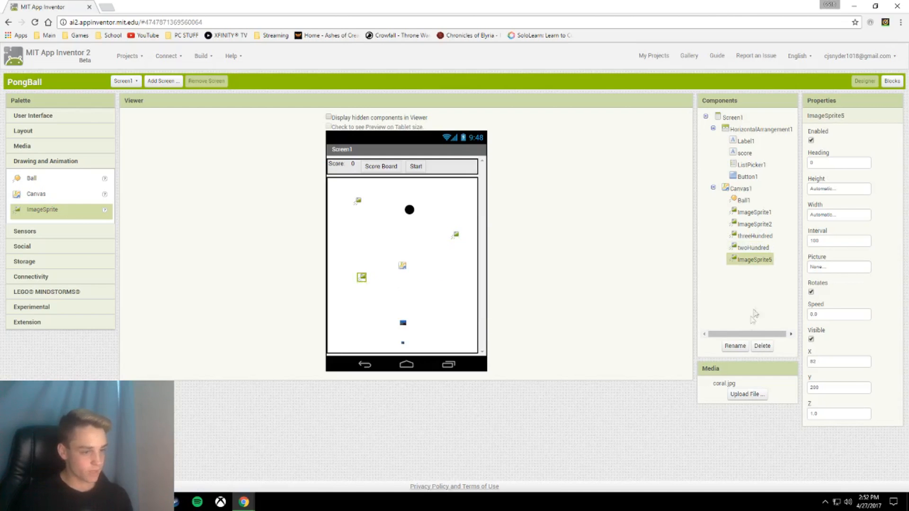
click(735, 347)
text(oneHundred)
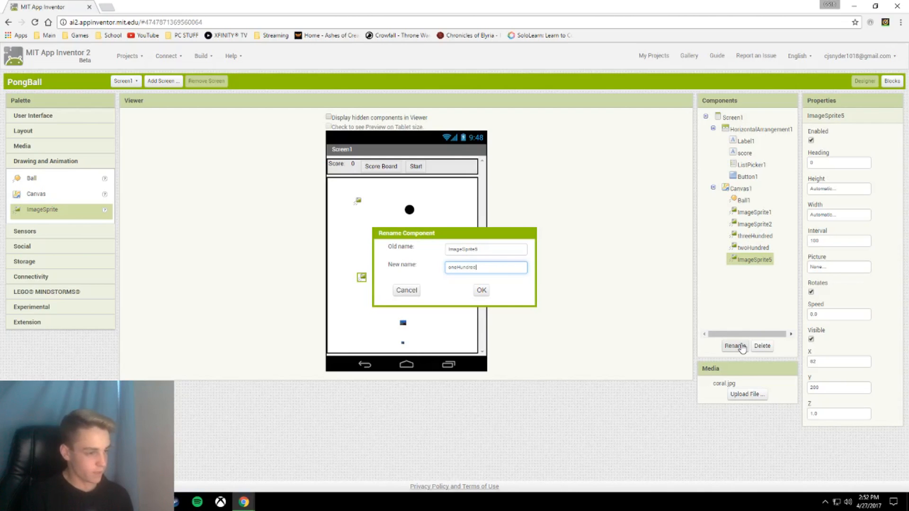
click(481, 290)
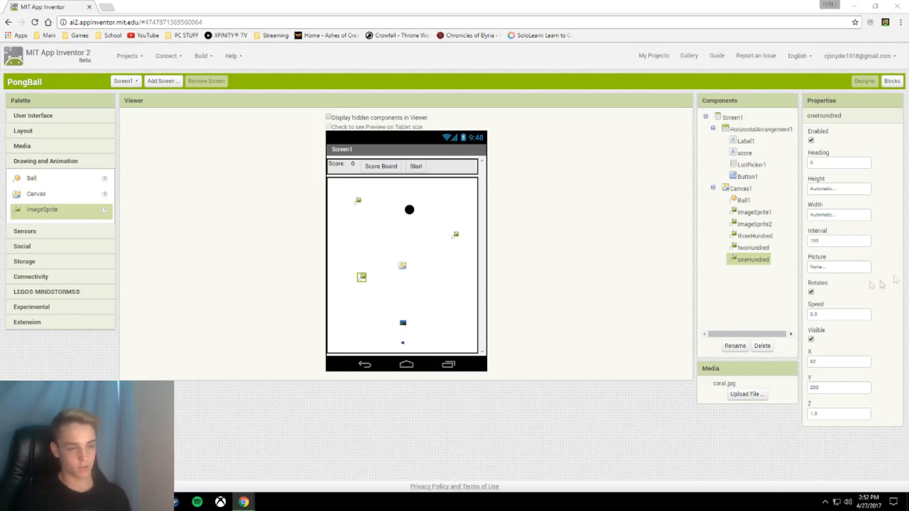
Step: Set oneHundred's width to 30 pixels and its height in pixels
click(837, 189)
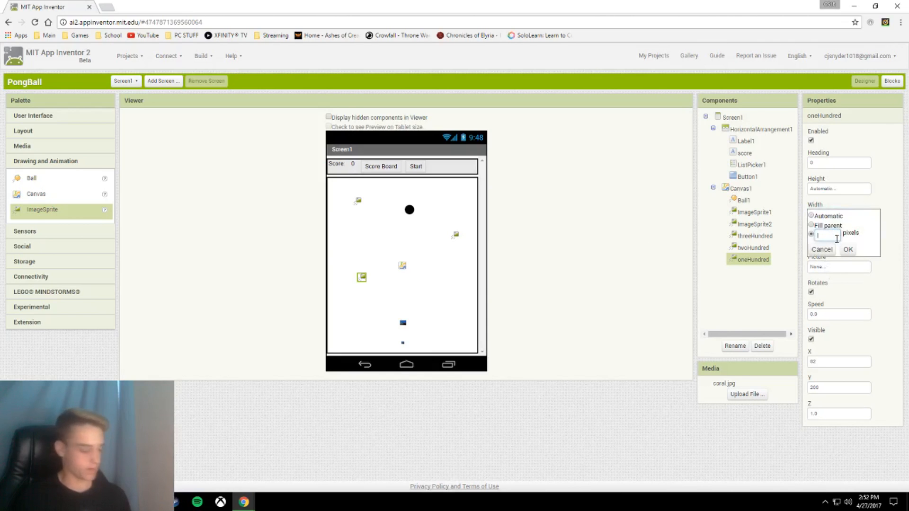
text(30)
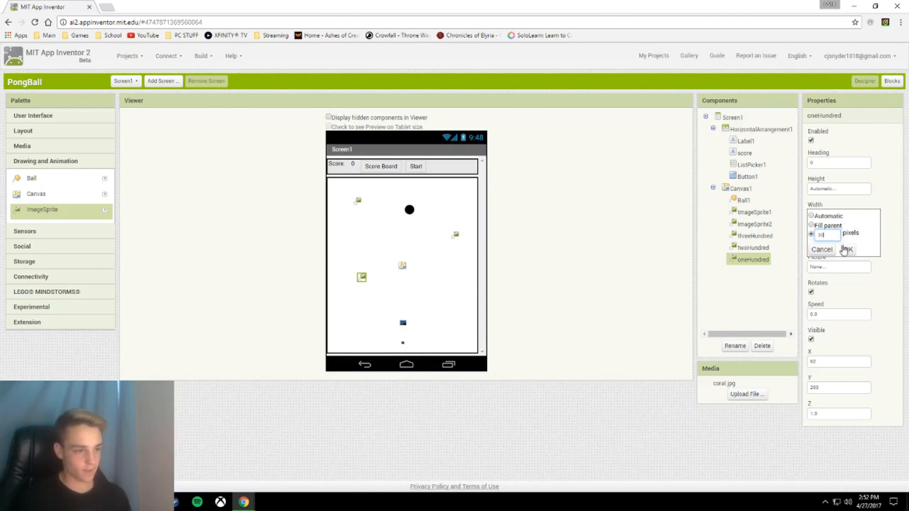
click(848, 250)
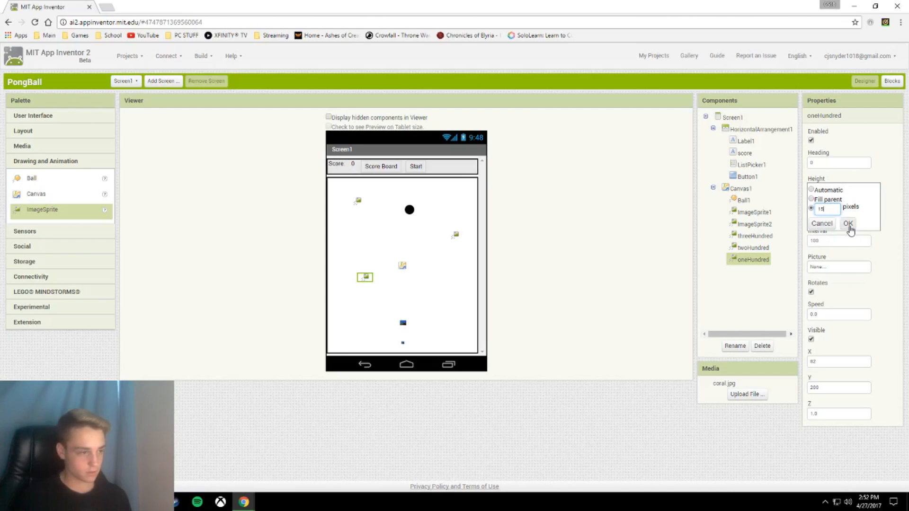
click(848, 224)
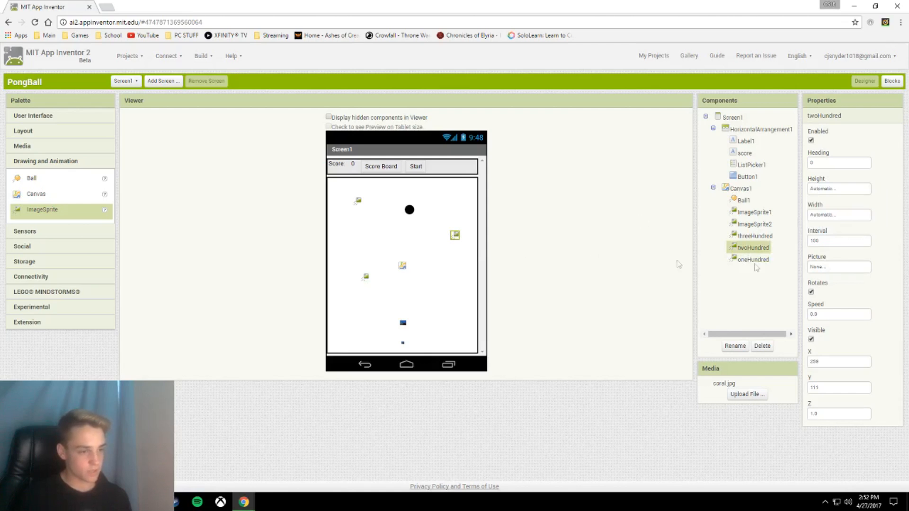
Step: Set pixel sizes for twoHundred and threeHundred, and give the sprites the coral.jpg picture
click(839, 188)
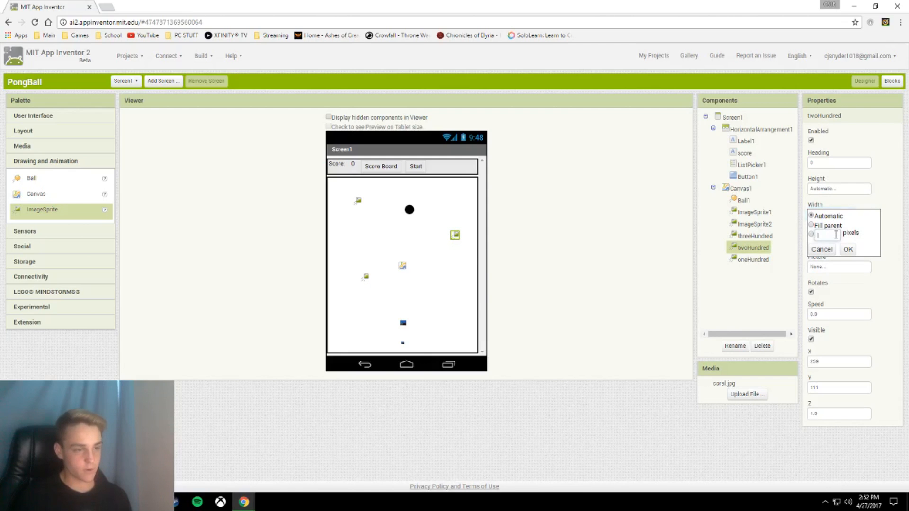
click(812, 226)
text(20)
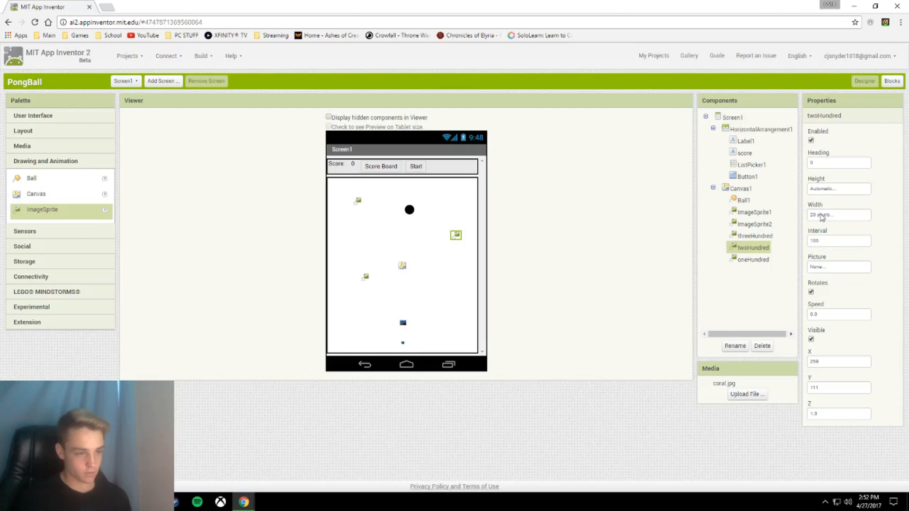
click(838, 189)
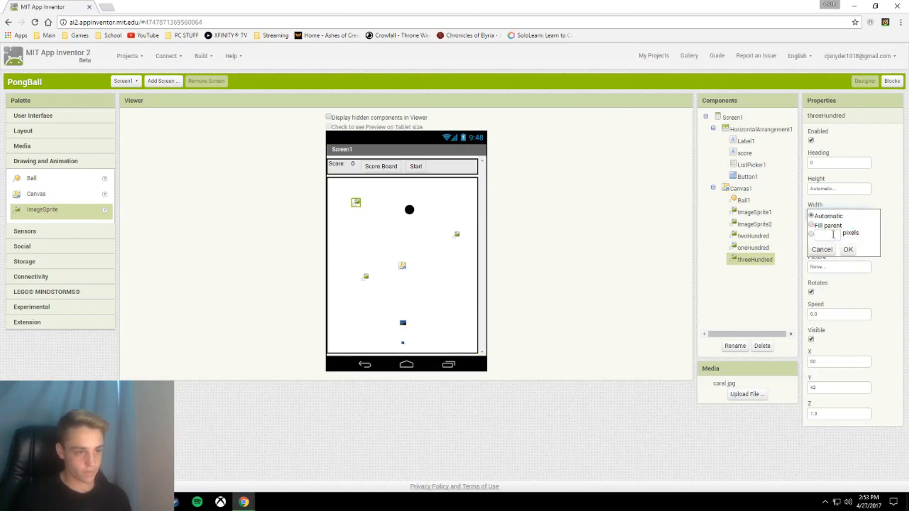
click(847, 249)
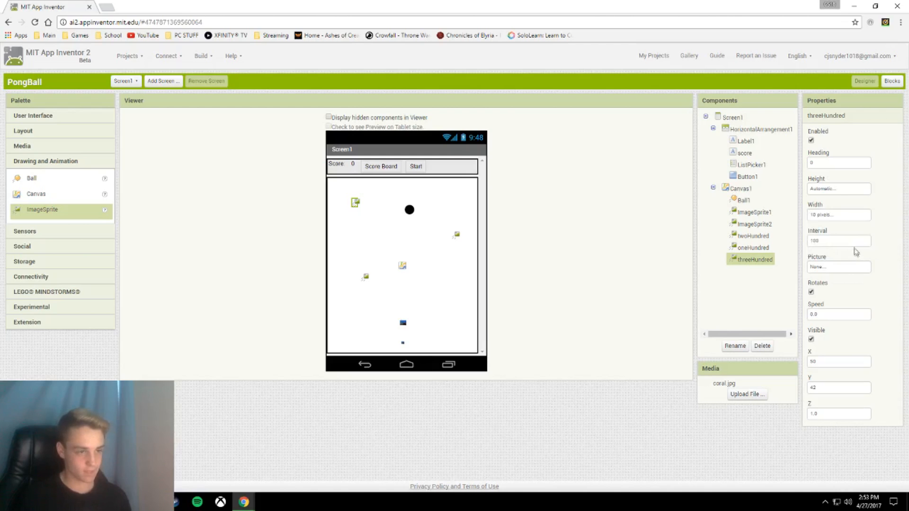
click(839, 189)
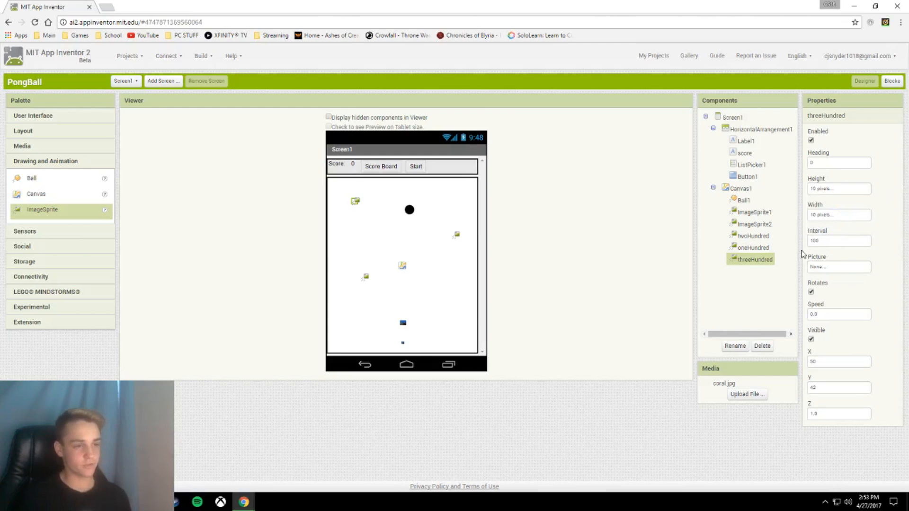
click(839, 268)
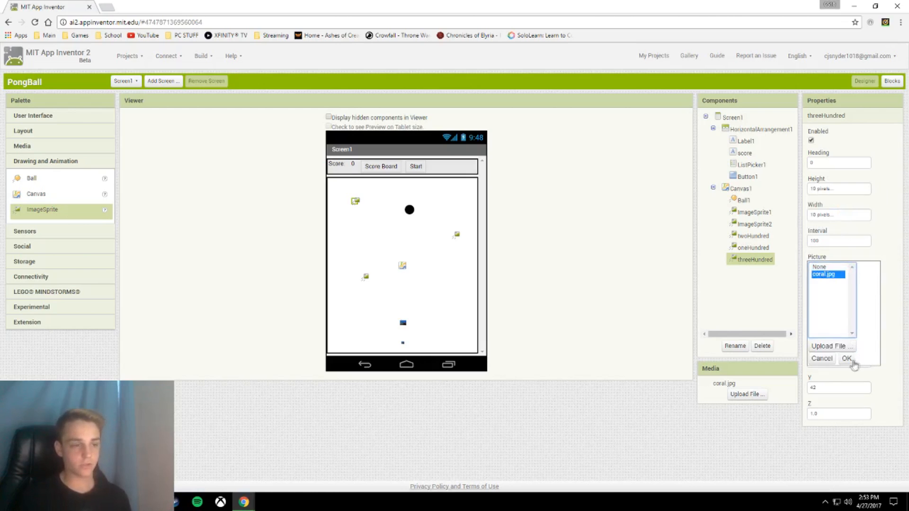
click(753, 247)
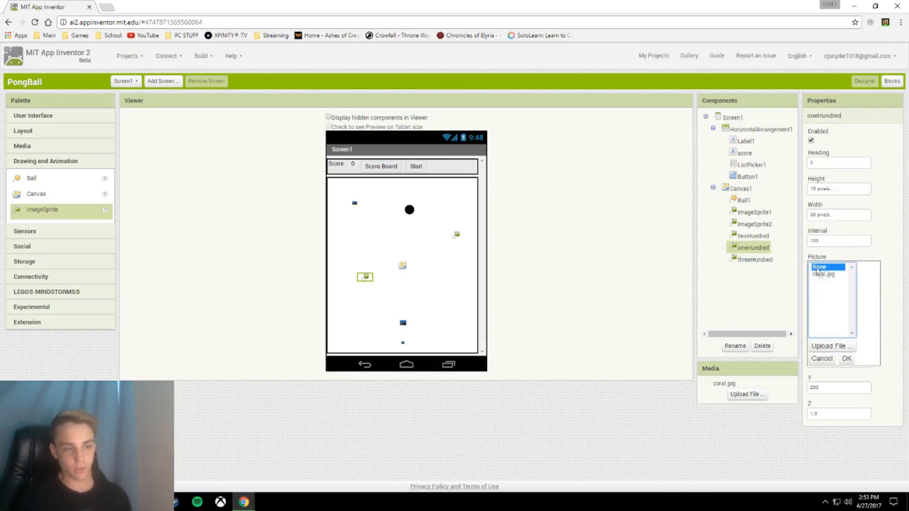
click(824, 274)
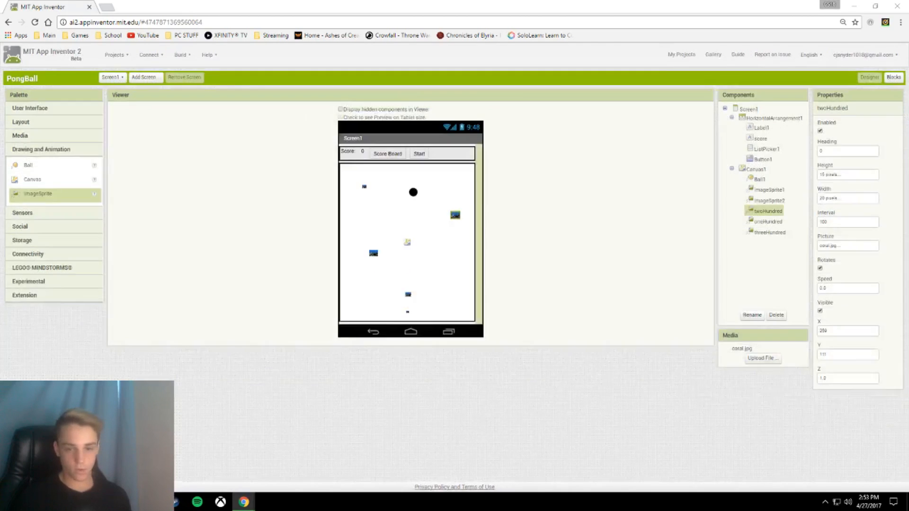
Step: In the Blocks editor, add a procedure block and name it point
click(884, 78)
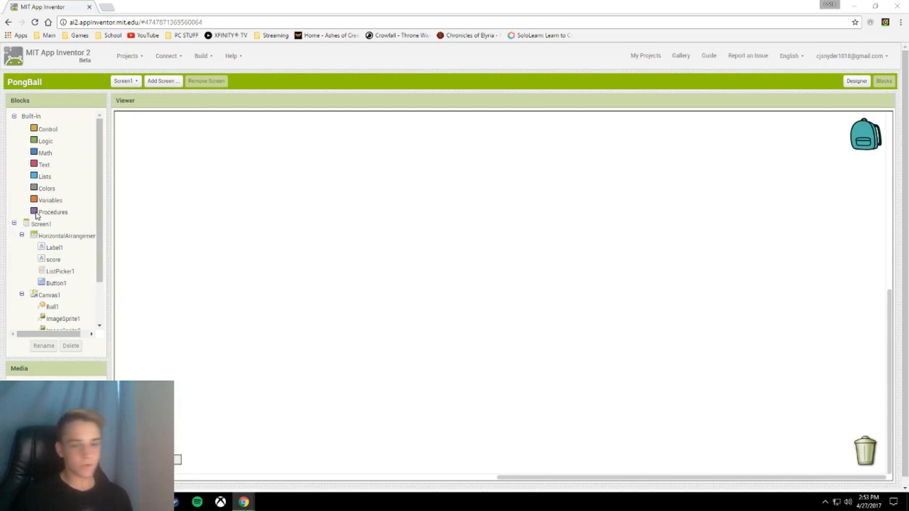
click(53, 211)
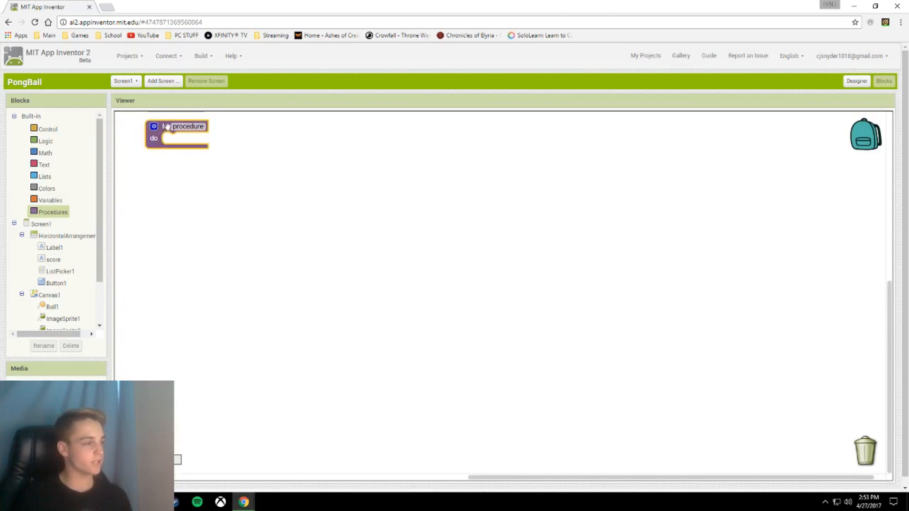
text(point)
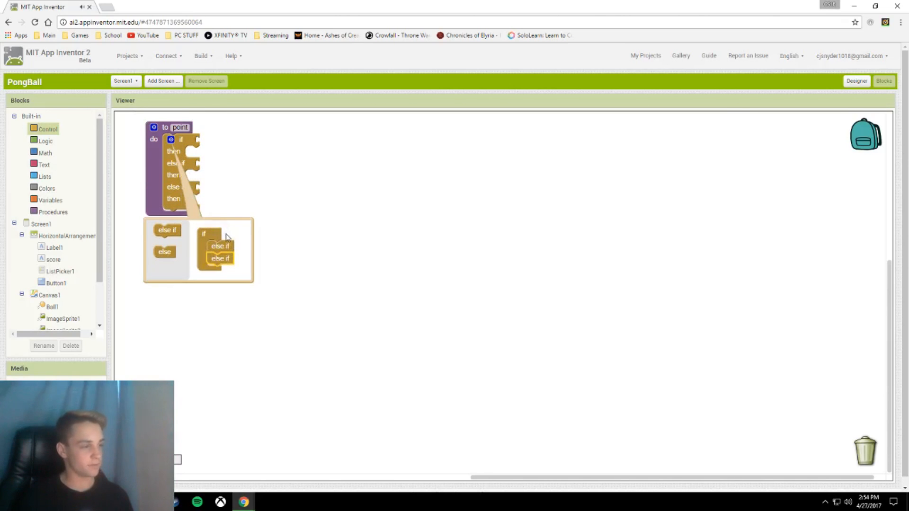
Step: Finish the else-if branches, add a 200 number block and a set Ball1.Heading block
click(171, 140)
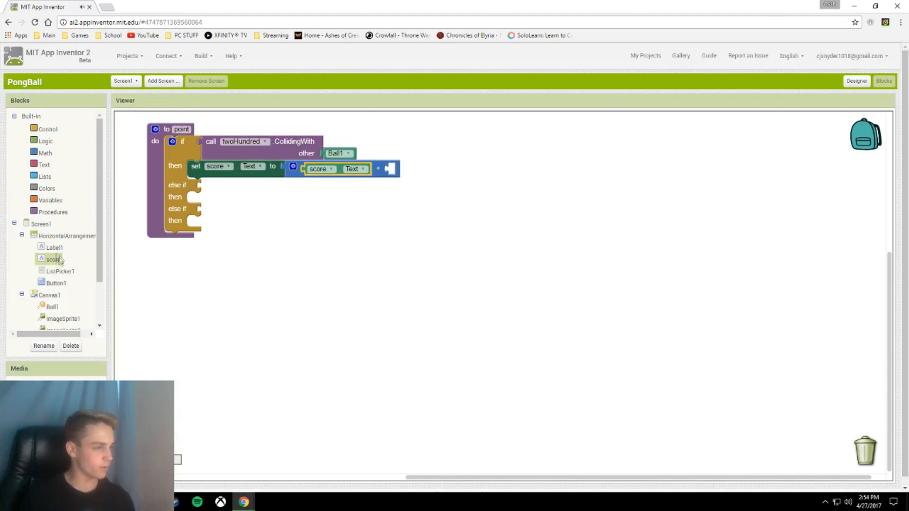
click(45, 152)
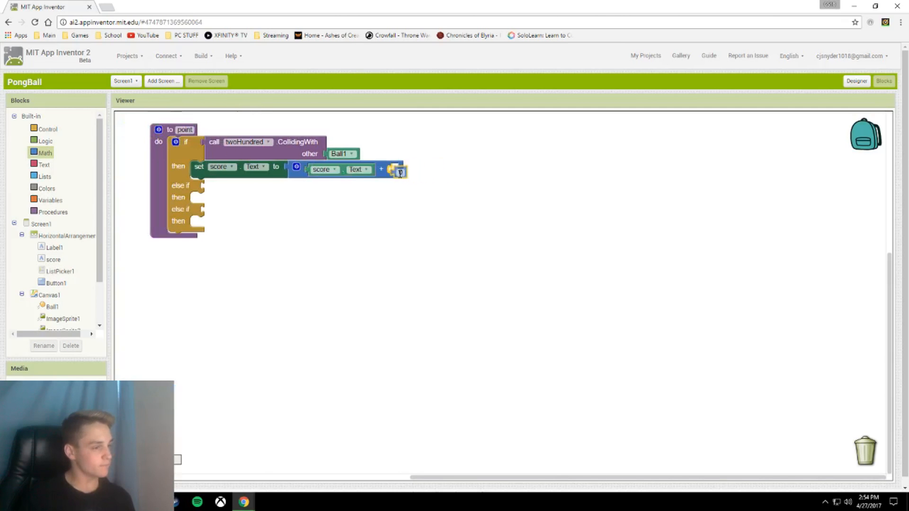
text(200)
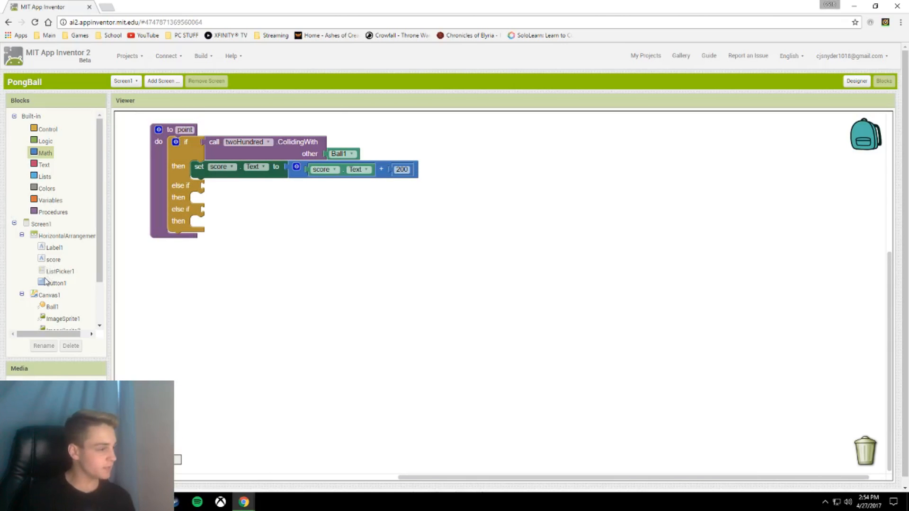
click(51, 307)
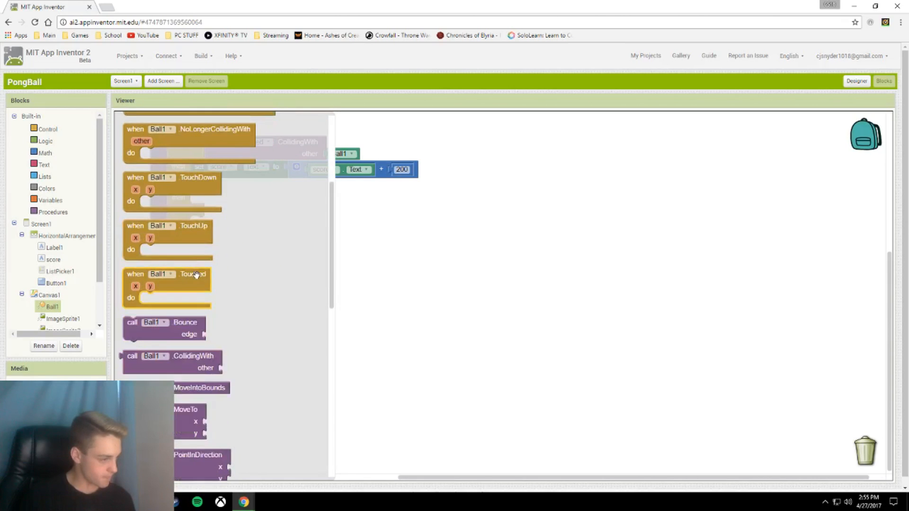
scroll(down, 3)
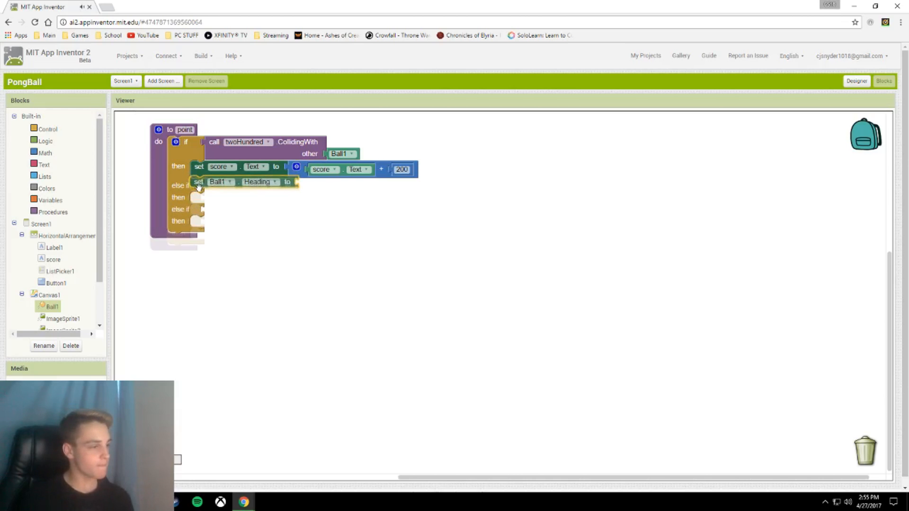
click(44, 152)
text(360)
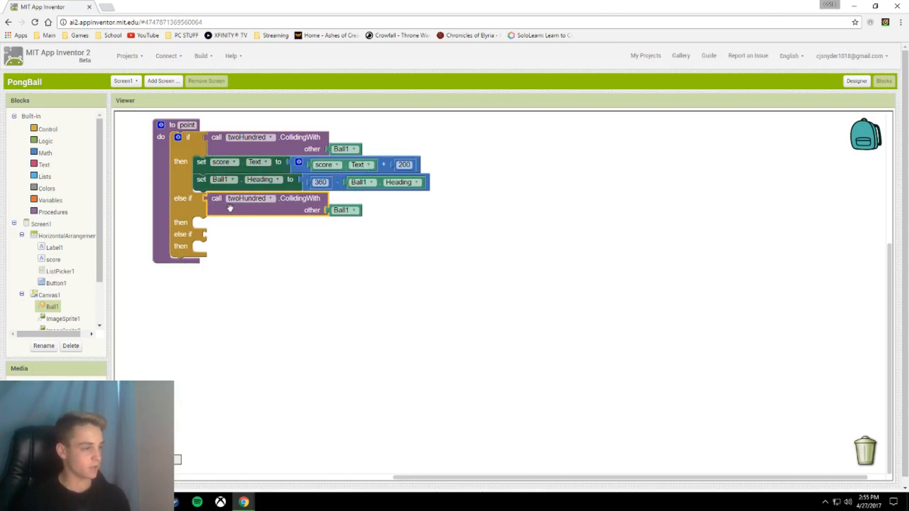
Step: Switch the duplicated collision checks to the other sprites and set their scores to 100 and 300
click(270, 199)
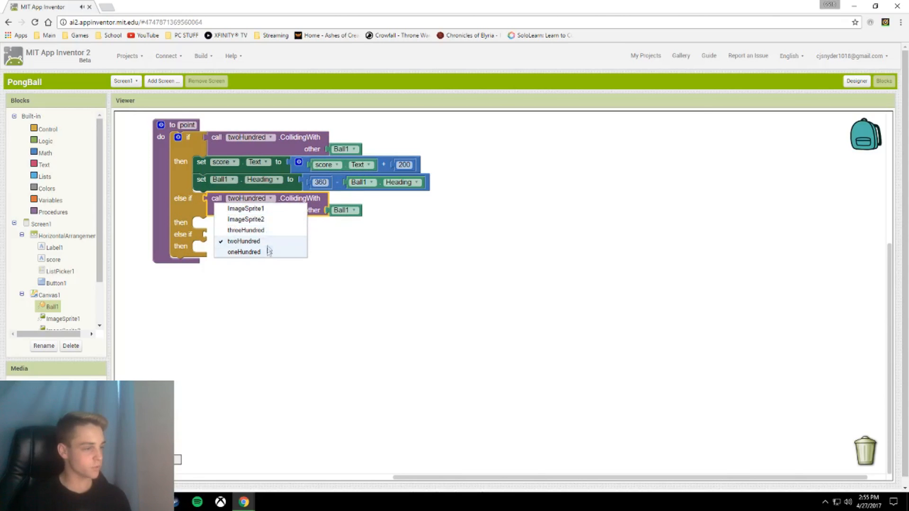
click(246, 231)
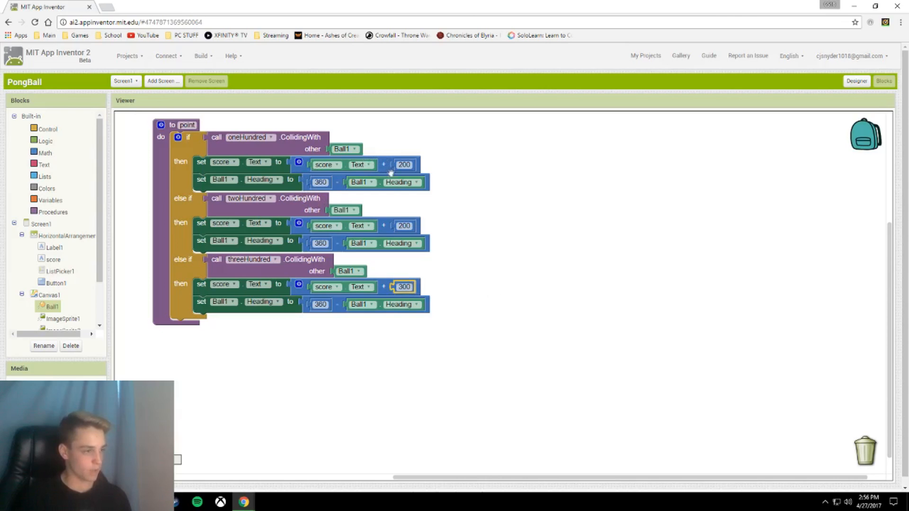
text(100)
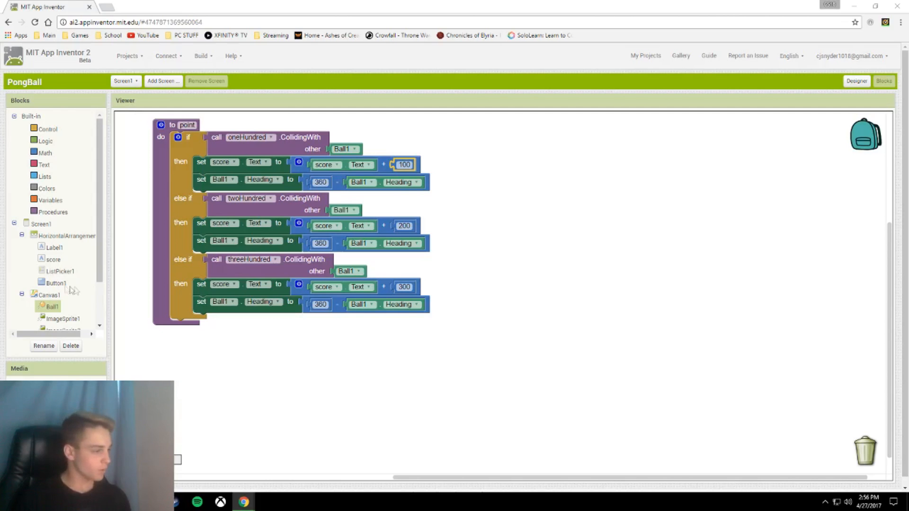
click(57, 284)
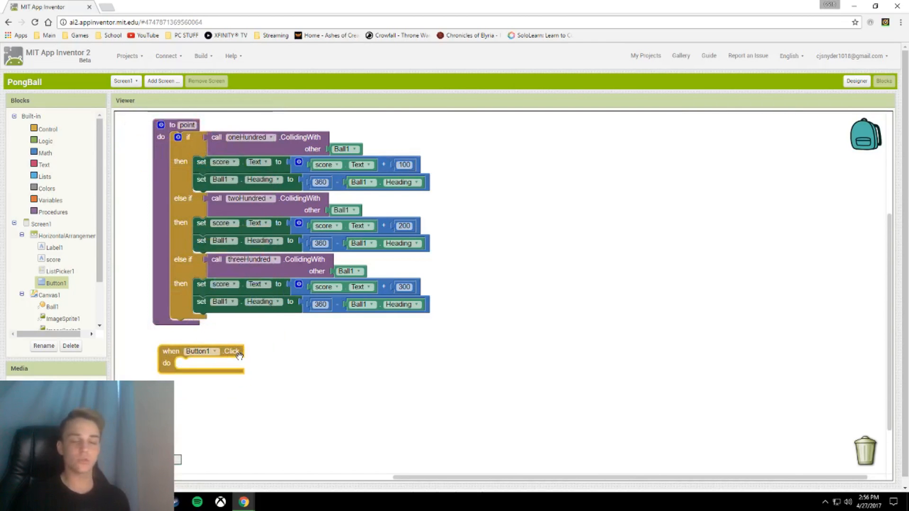
mouse_move(350, 387)
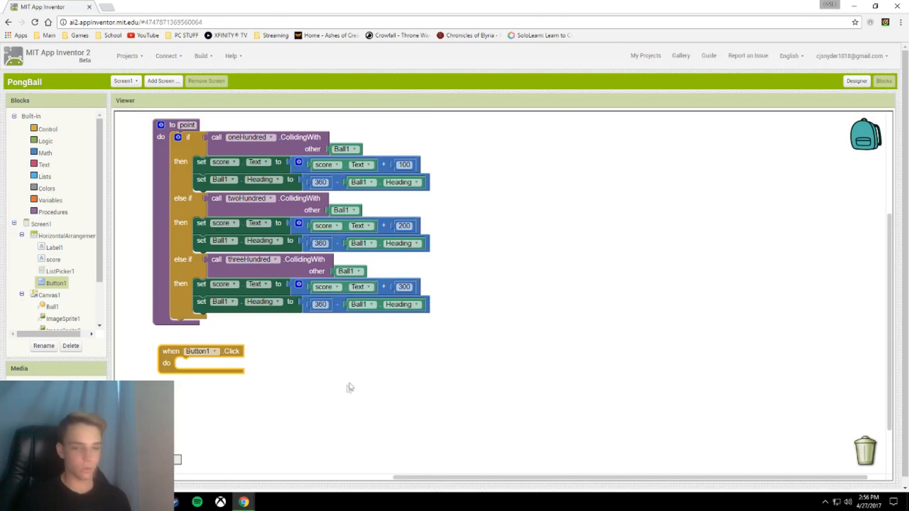
Step: Build Button1.Click enabling Ball1, setting its interval to 10, and adding a heading setter
click(52, 306)
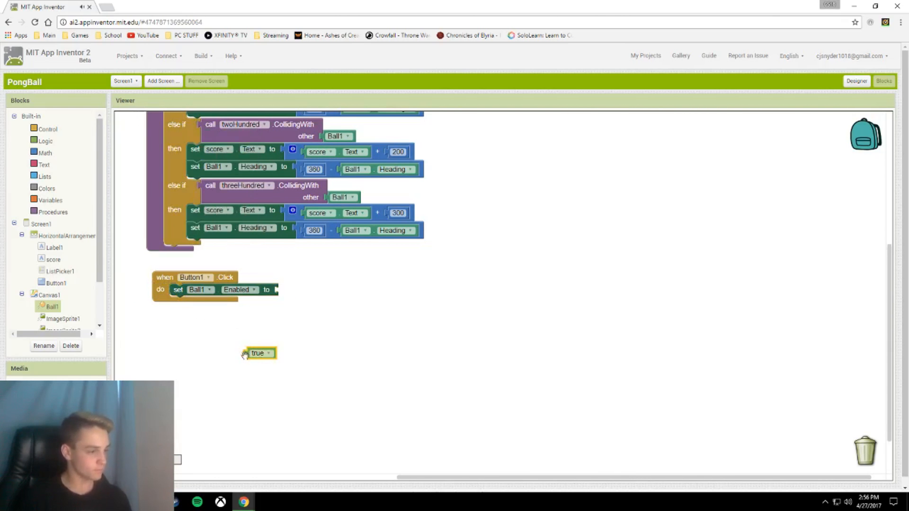
drag(258, 353, 293, 290)
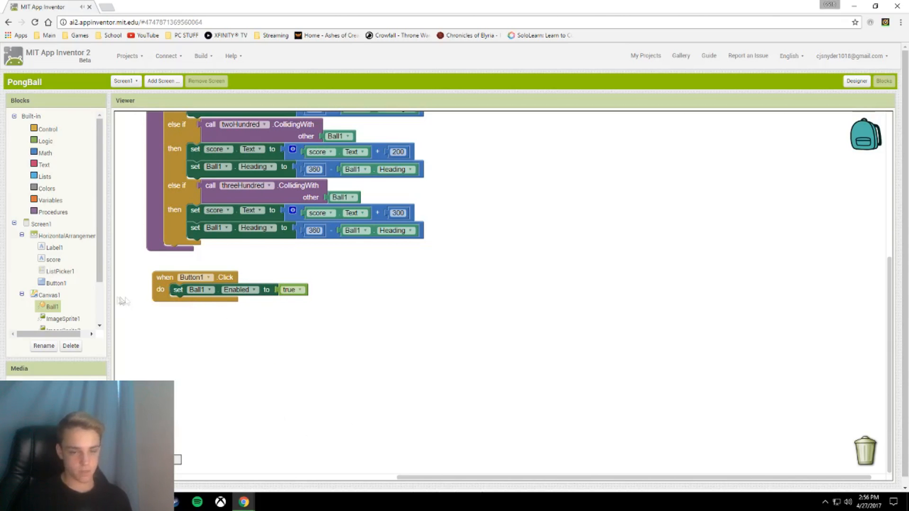
click(51, 306)
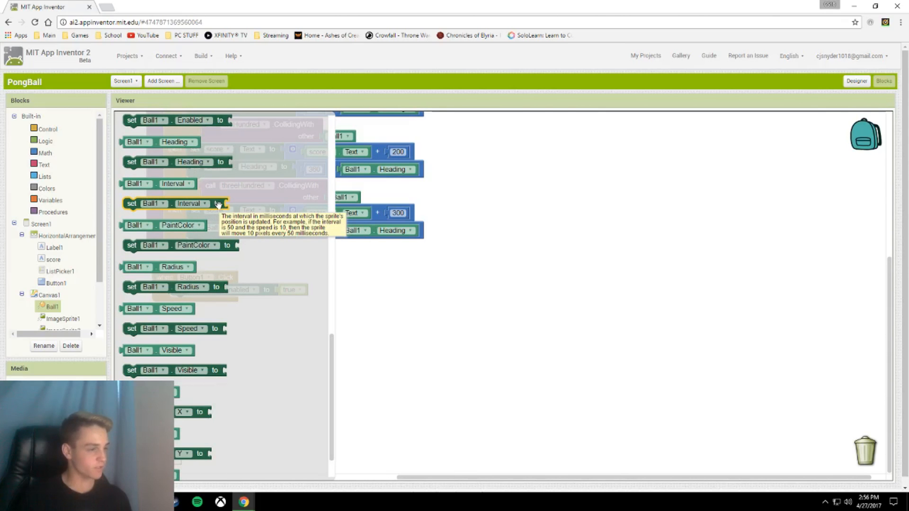
click(46, 153)
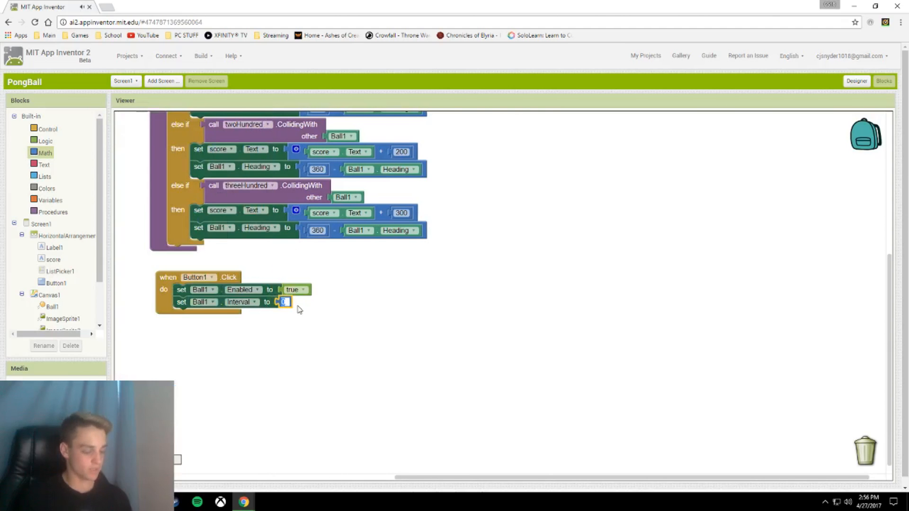
text(10)
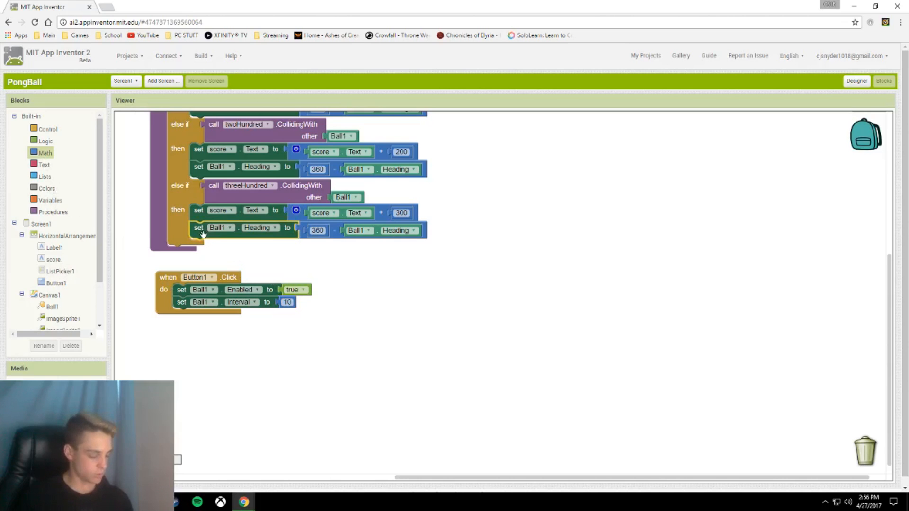
drag(232, 227, 214, 314)
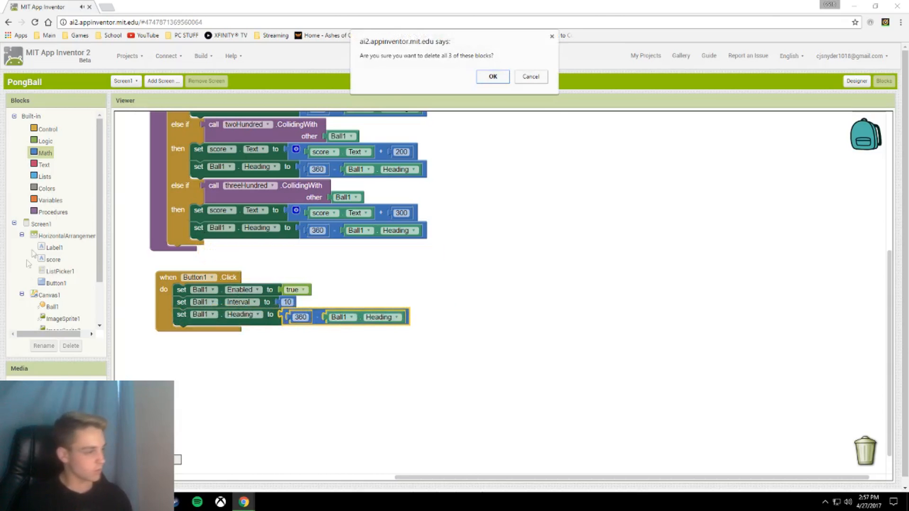
Step: Remove the old heading calculation and plug speed 7 into Ball1.Speed
click(492, 75)
text(315)
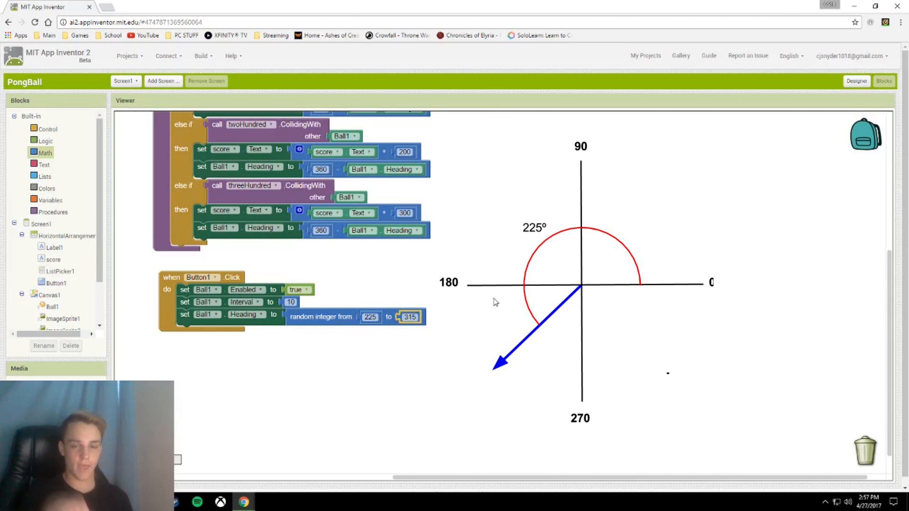
mouse_move(50, 228)
text(7)
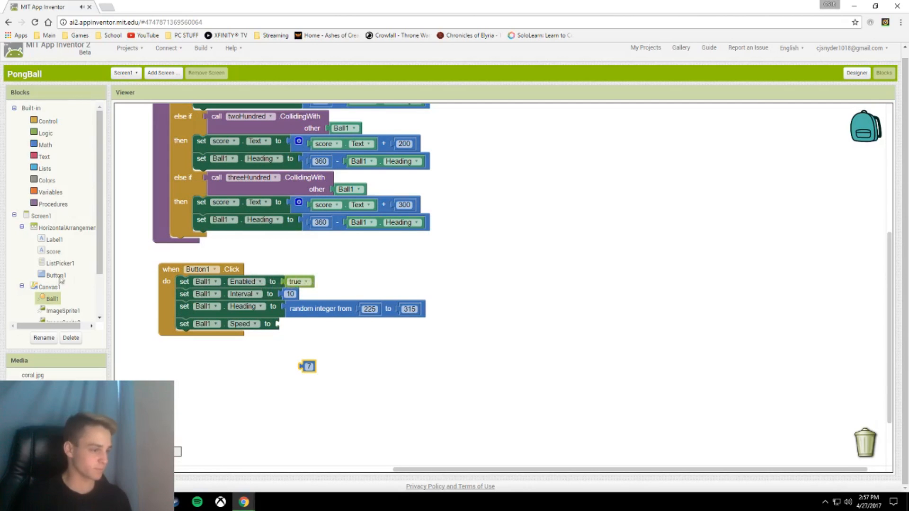
drag(307, 366, 285, 323)
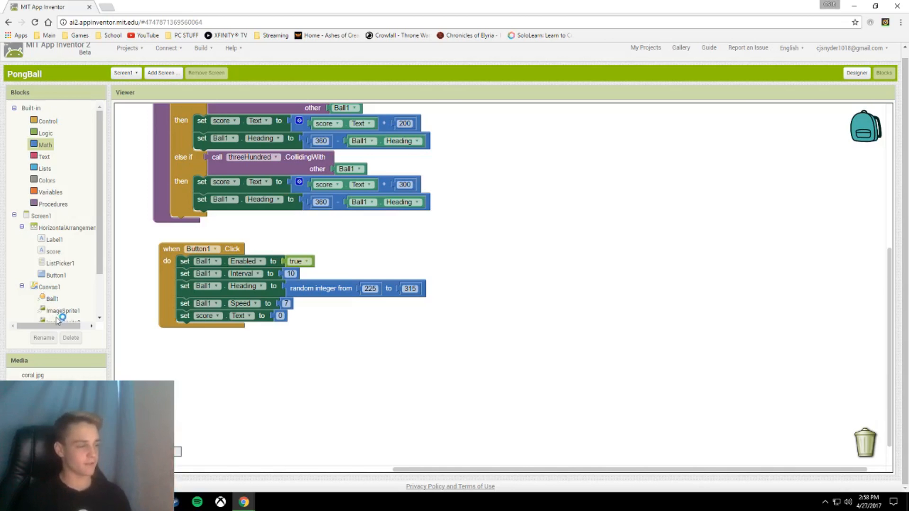
Step: Add Ball1.MoveTo with x = Canvas1.Width / 2 and y = Ball1.Radius
click(52, 298)
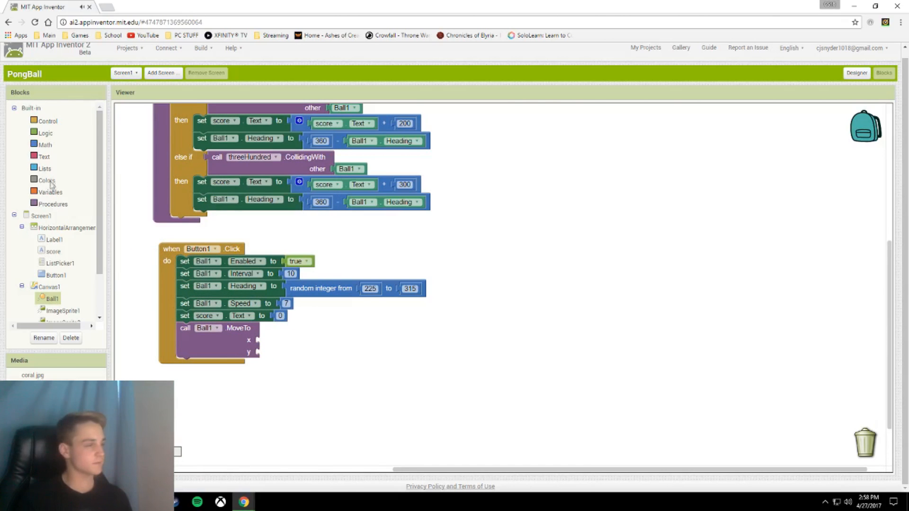
click(45, 145)
text(2)
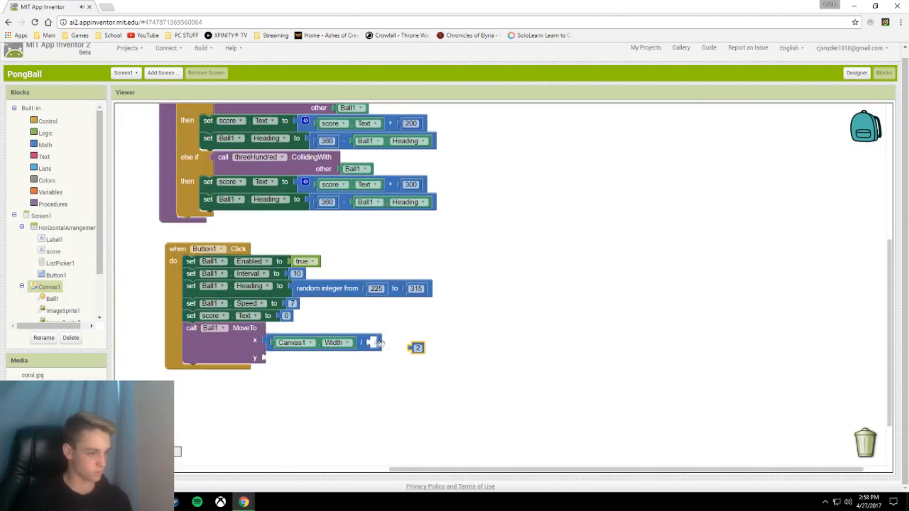
drag(417, 347, 376, 342)
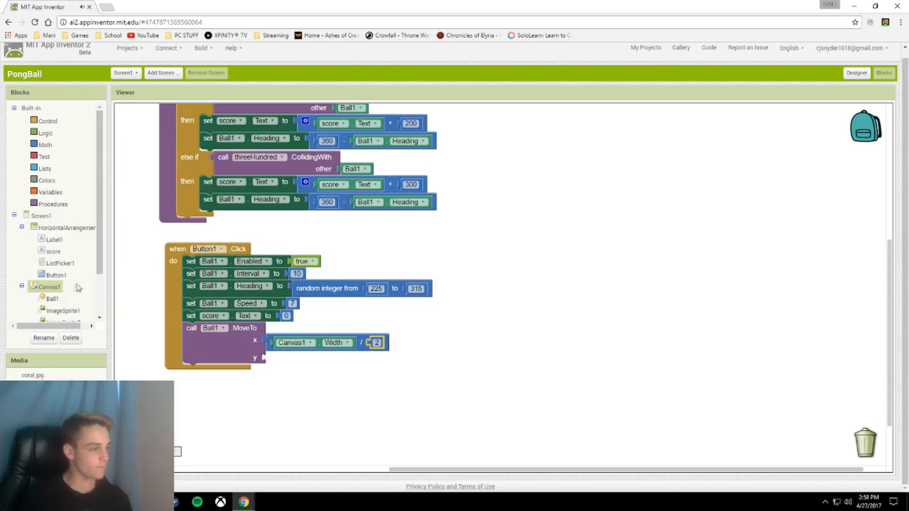
click(52, 298)
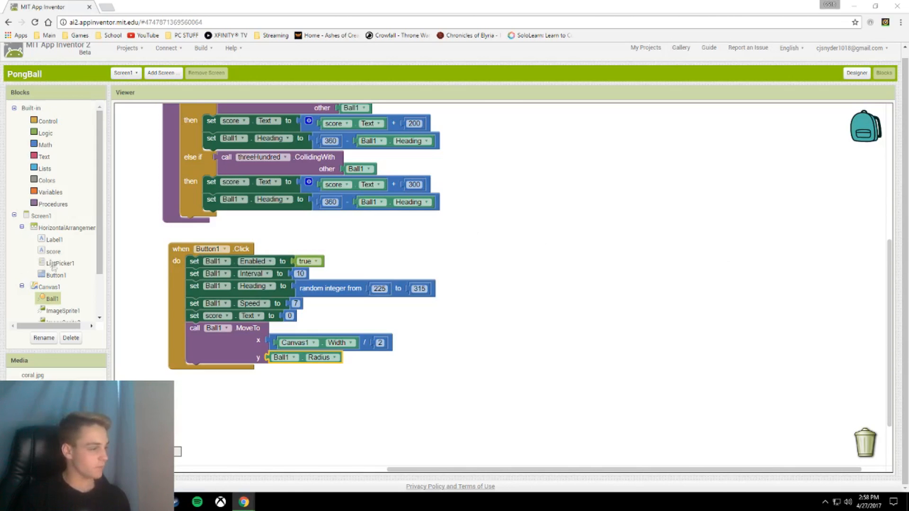
Step: Add ImageSprite1.Dragged MoveTo currentX/startY, Ball1.EdgeReached Bounce, and Ball1.CollidedWith calling point
click(64, 310)
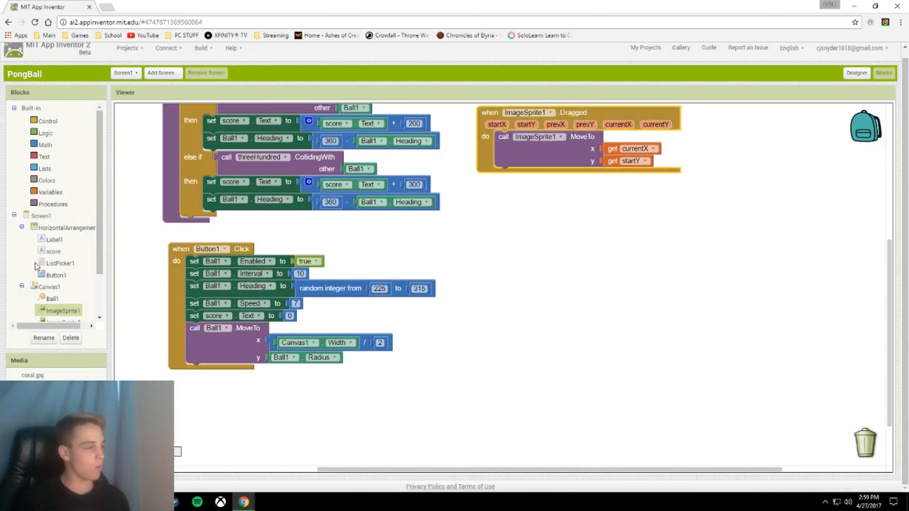
click(51, 298)
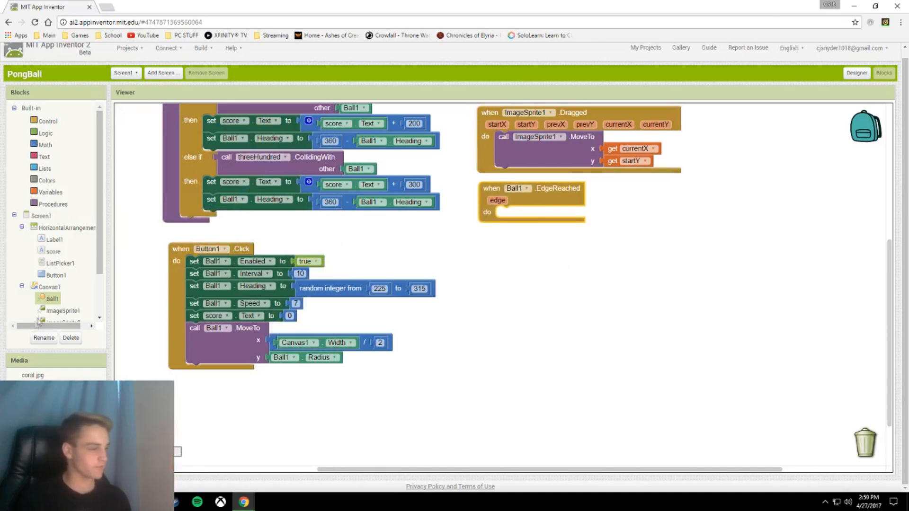
click(52, 299)
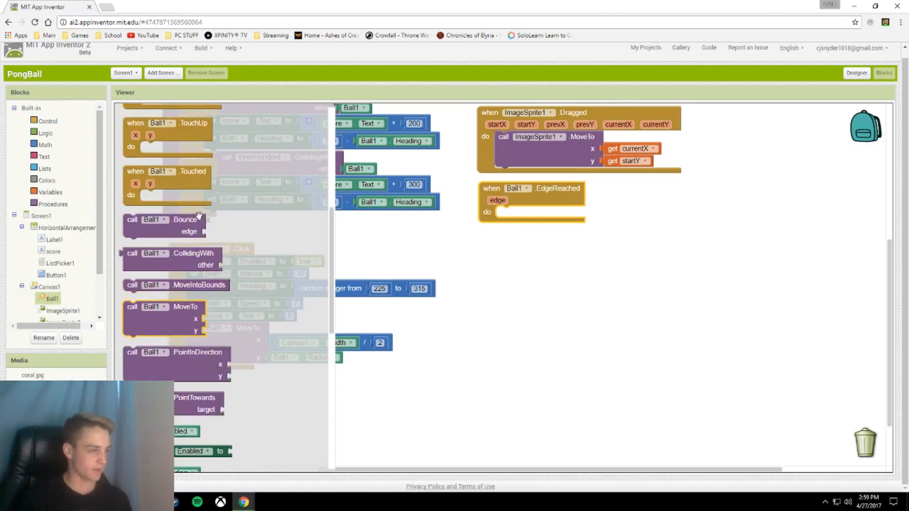
drag(162, 219, 539, 215)
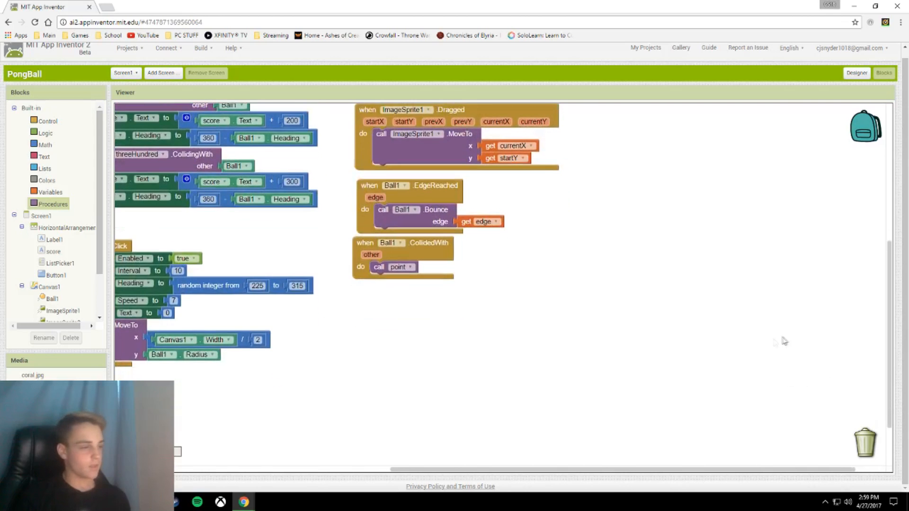
Step: Add an empty ImageSprite1.CollidedWith handler below Ball1's collision handler
click(63, 311)
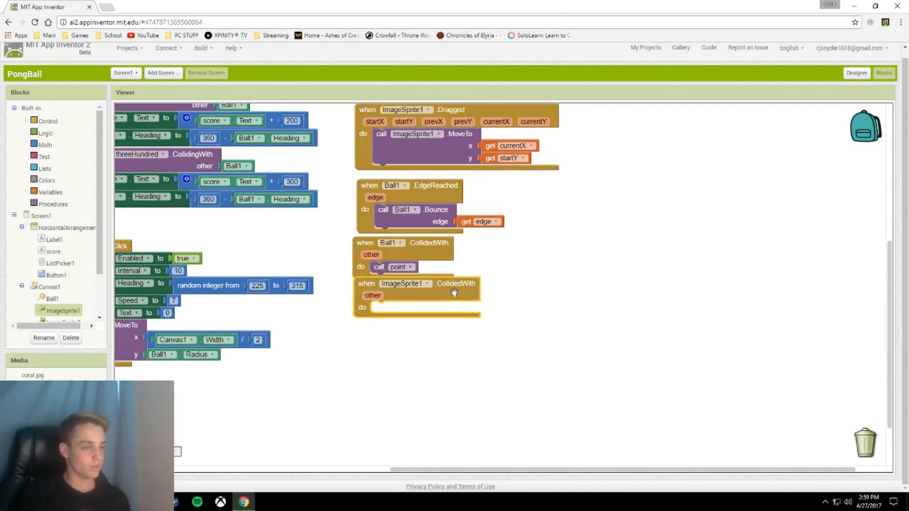
mouse_move(455, 291)
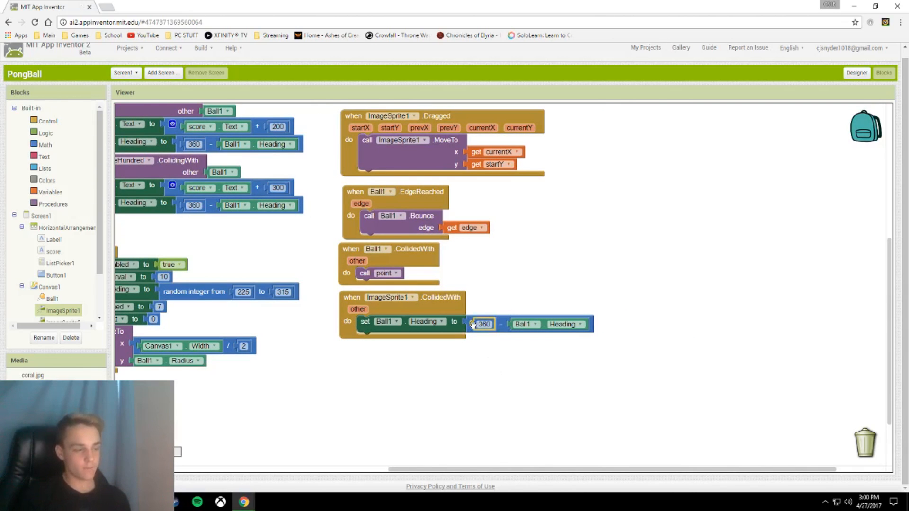
mouse_move(519, 396)
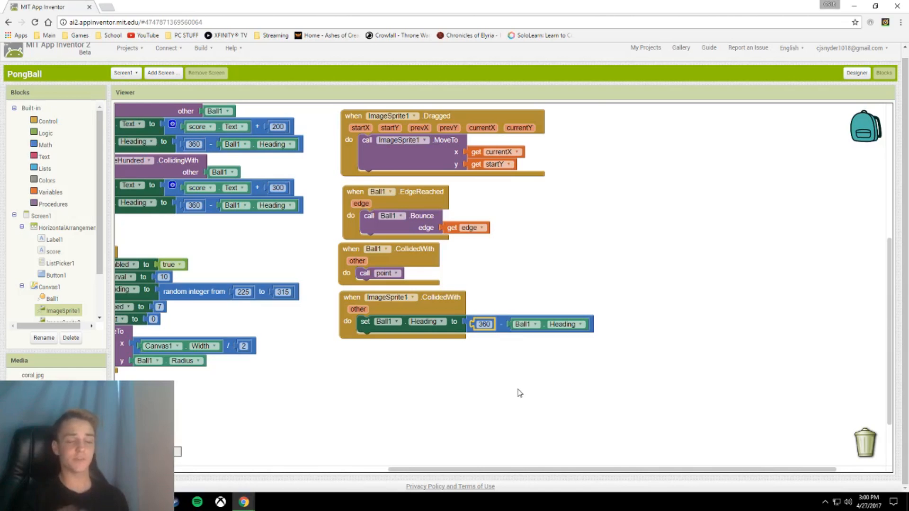
mouse_move(636, 336)
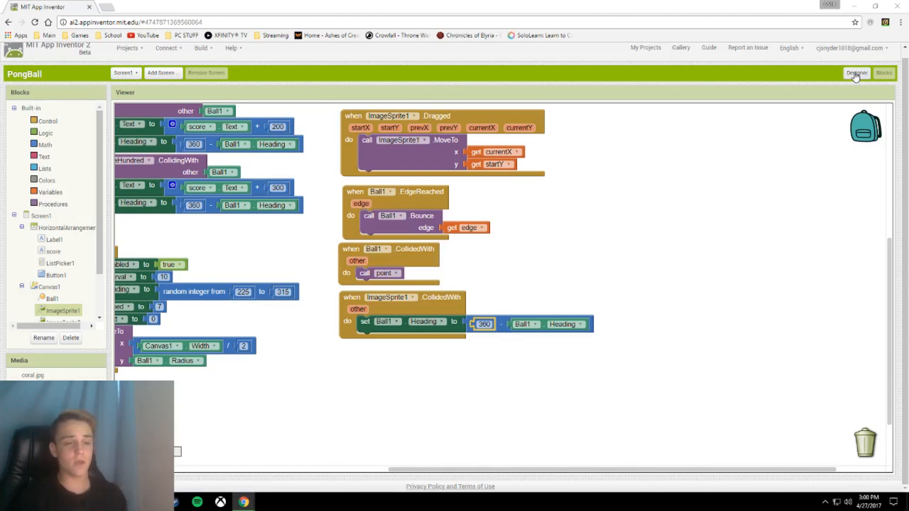
mouse_move(295, 242)
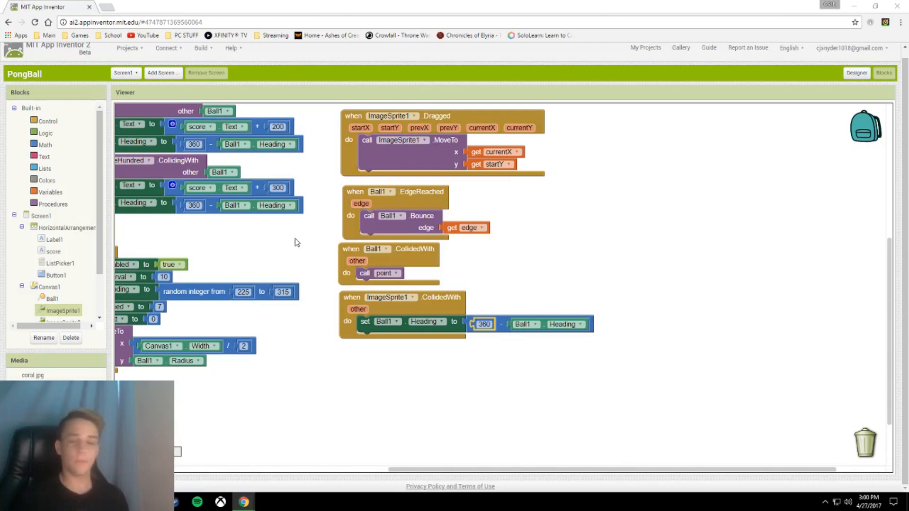
Step: Add global scores list; ImageSprite2.CollidedWith recentres Ball1, sets speed 0, score 0
click(45, 168)
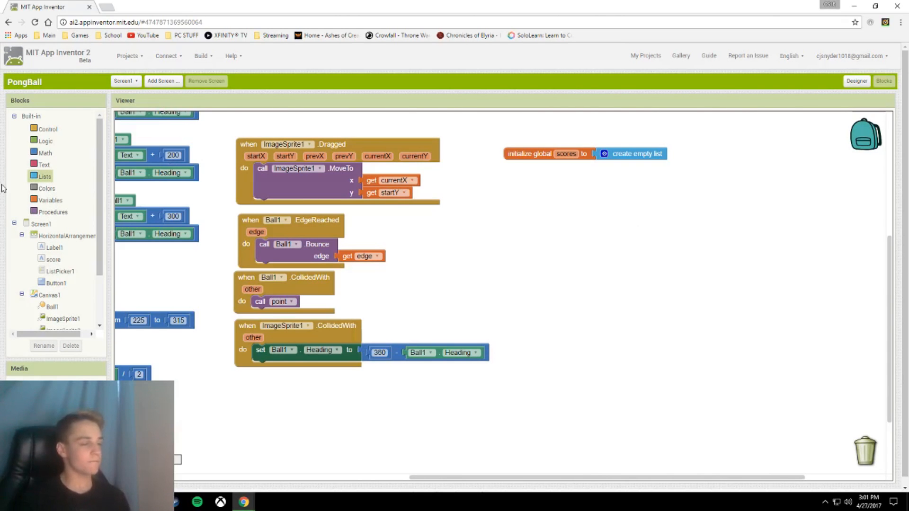
mouse_move(55, 289)
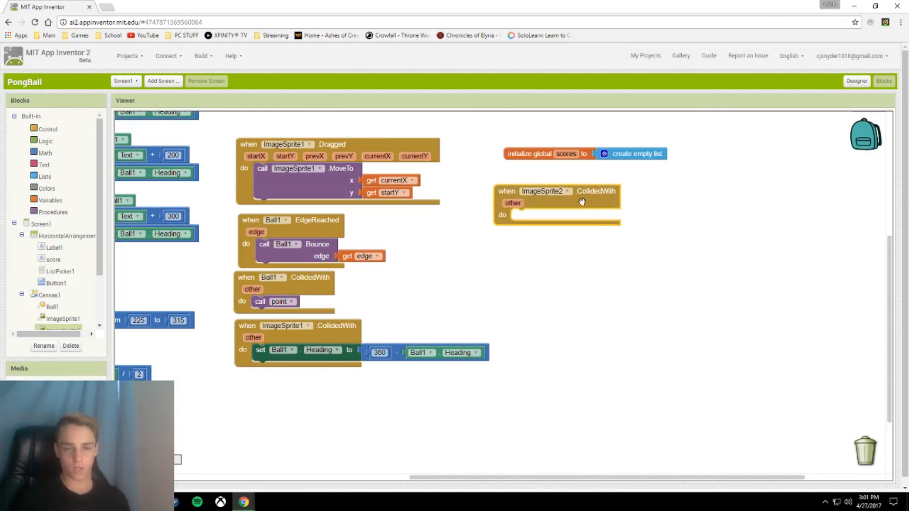
mouse_move(242, 223)
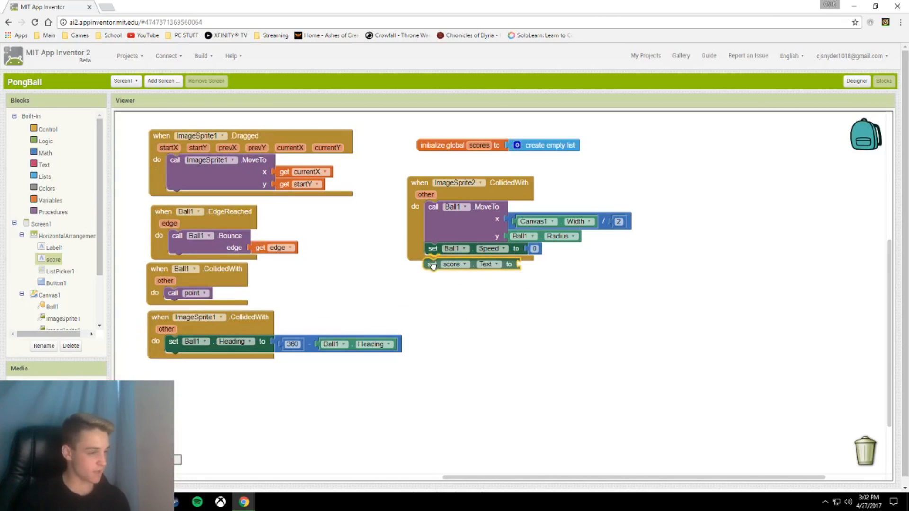
click(45, 152)
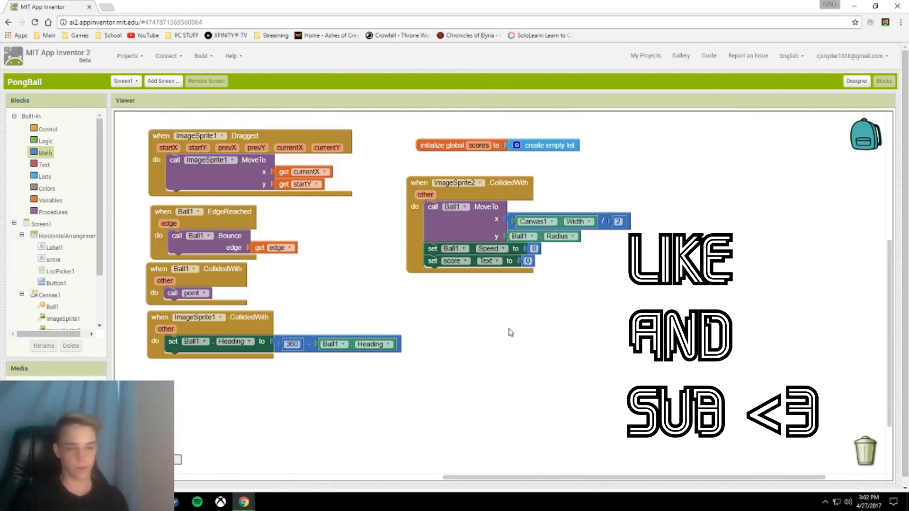
click(857, 81)
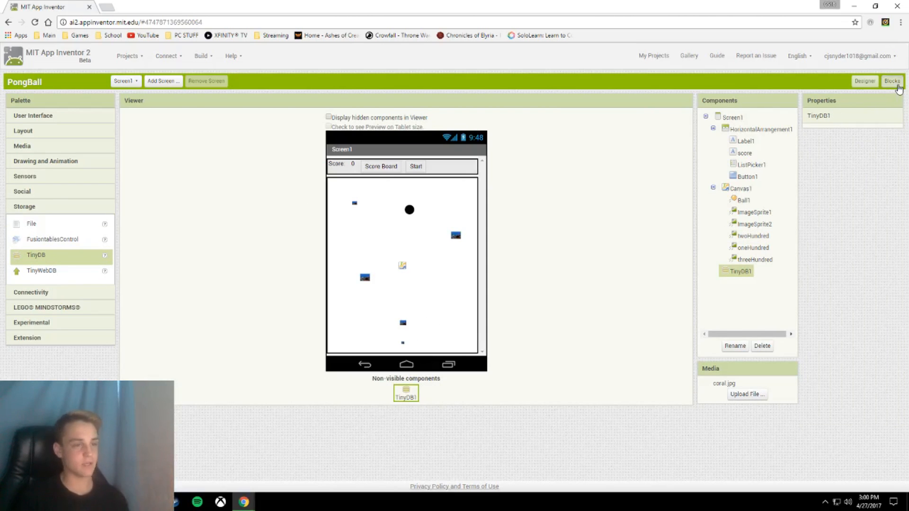
click(892, 81)
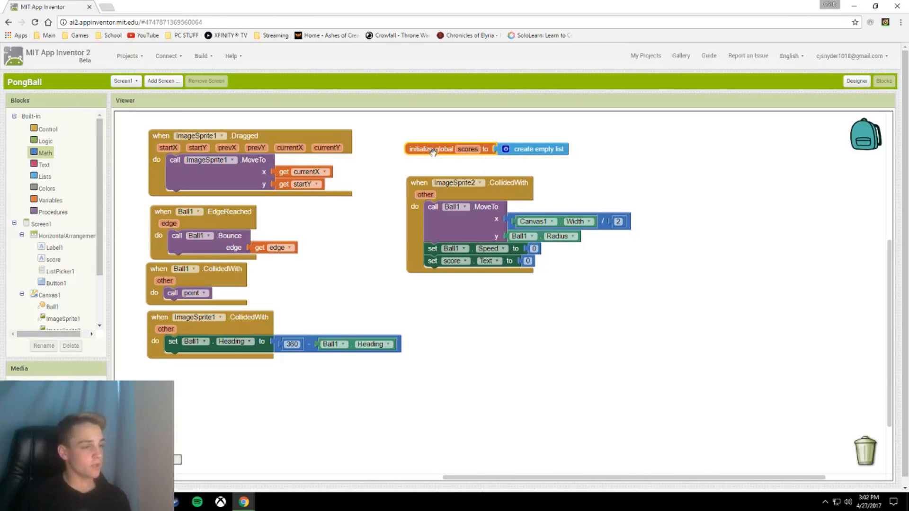
click(51, 199)
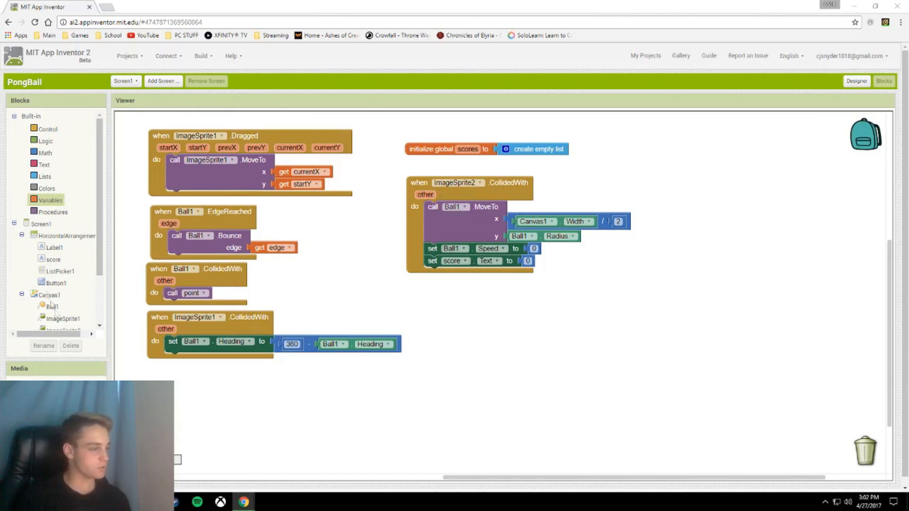
mouse_move(60, 275)
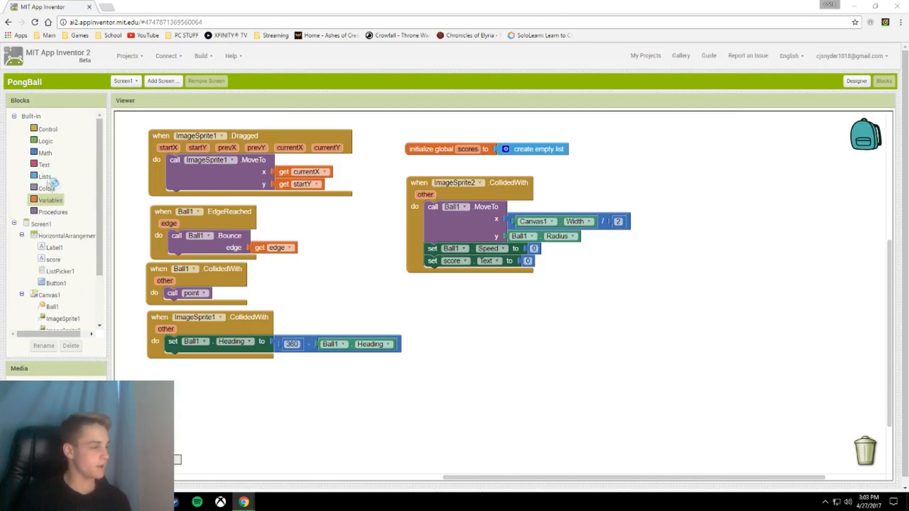
Step: In ImageSprite2.CollidedWith, add score.Text to global scores and store scores in TinyDB1
click(44, 176)
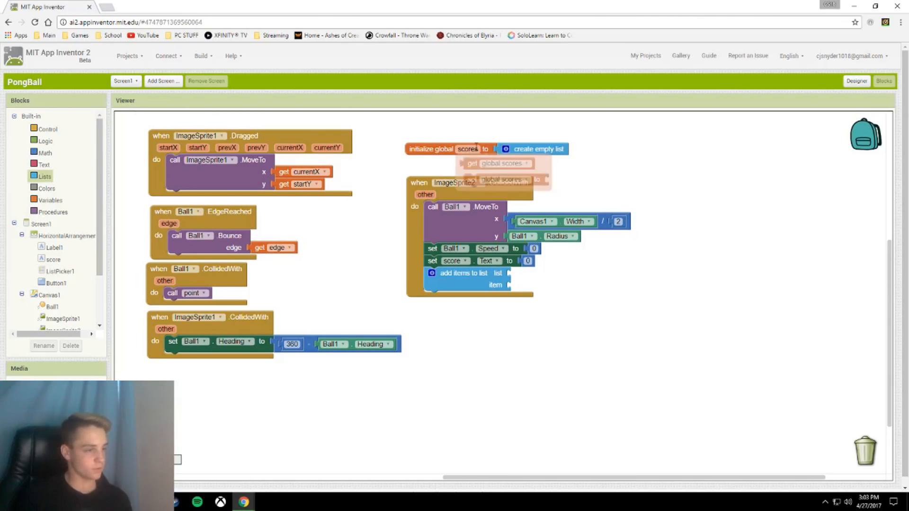
drag(495, 163, 548, 274)
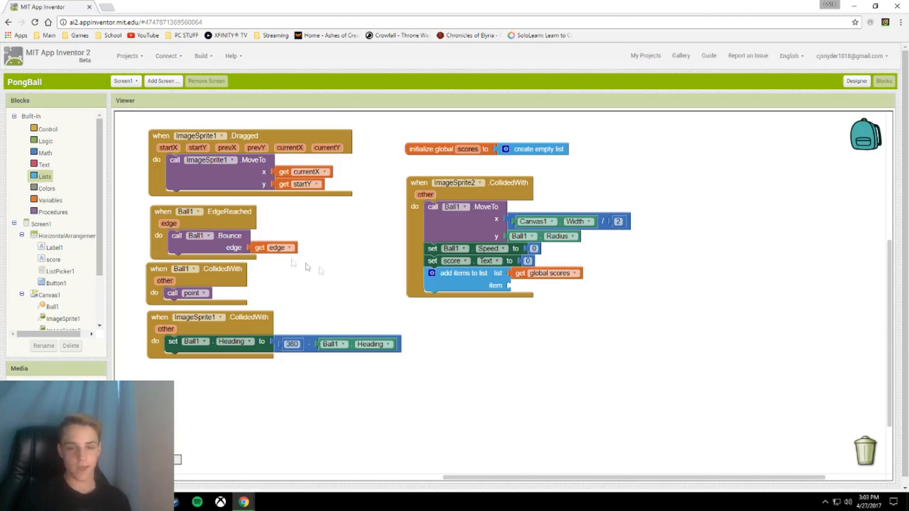
click(54, 259)
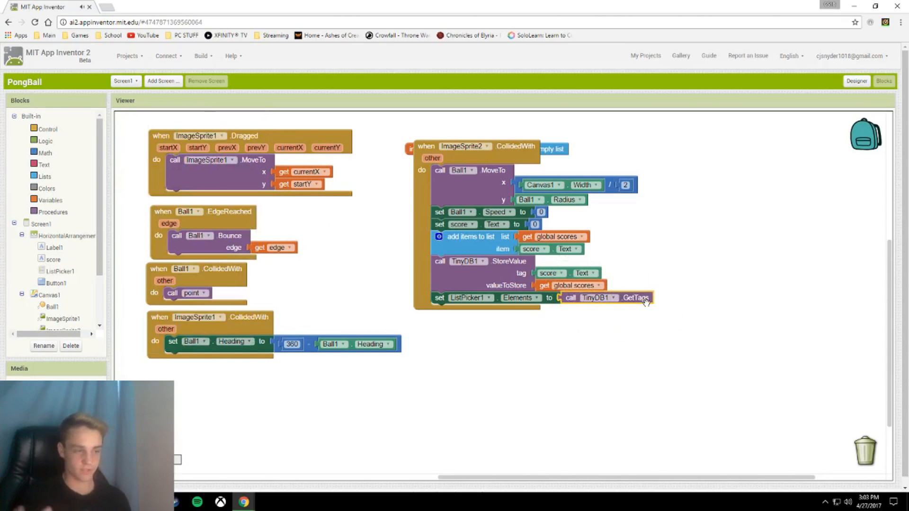
scroll(down, 3)
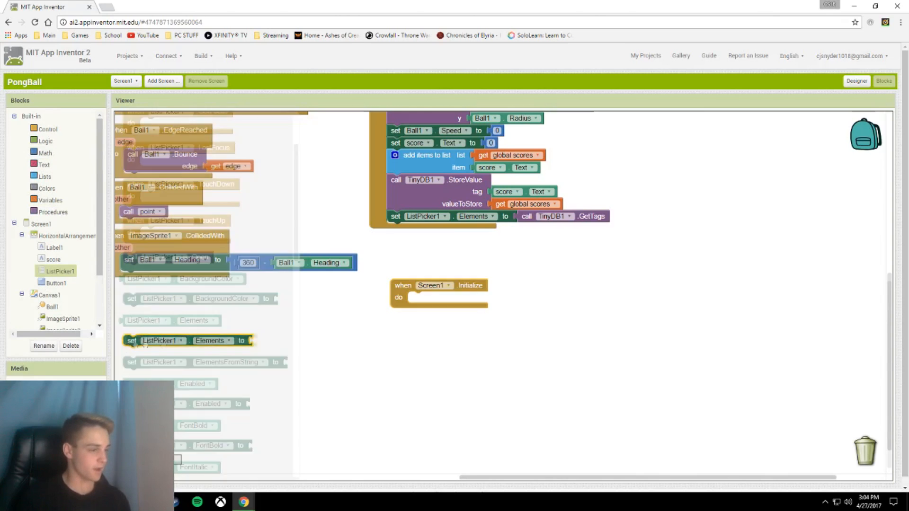
Step: Duplicate the ListPicker1.Elements-from-TinyDB1.GetTags block into Screen1.Initialize, then reopen Designer
right_click(525, 216)
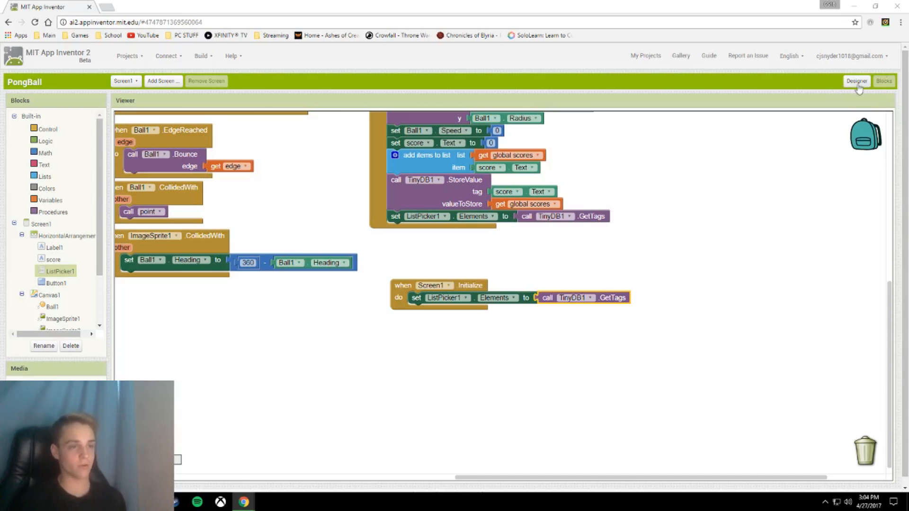
click(857, 81)
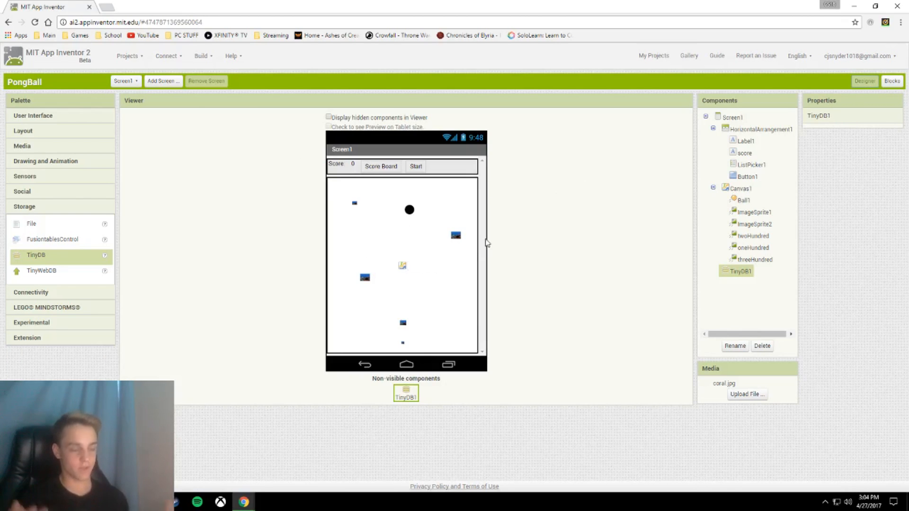